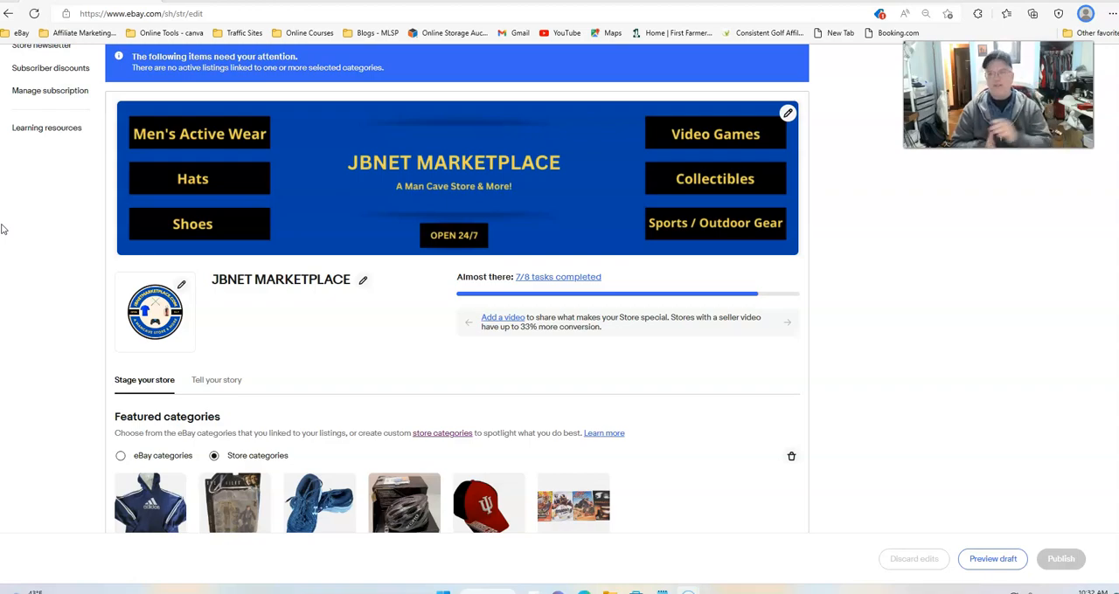
# Step: Review the store editor's featured categories and move on to the Seller Hub active listings
pyautogui.scroll(-3)
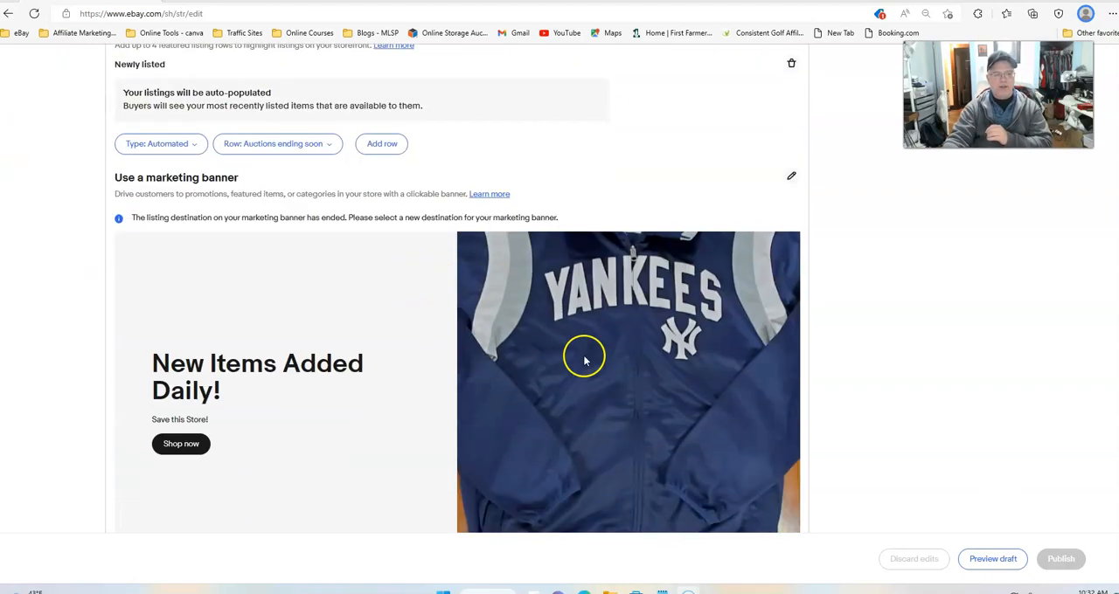
pyautogui.scroll(3)
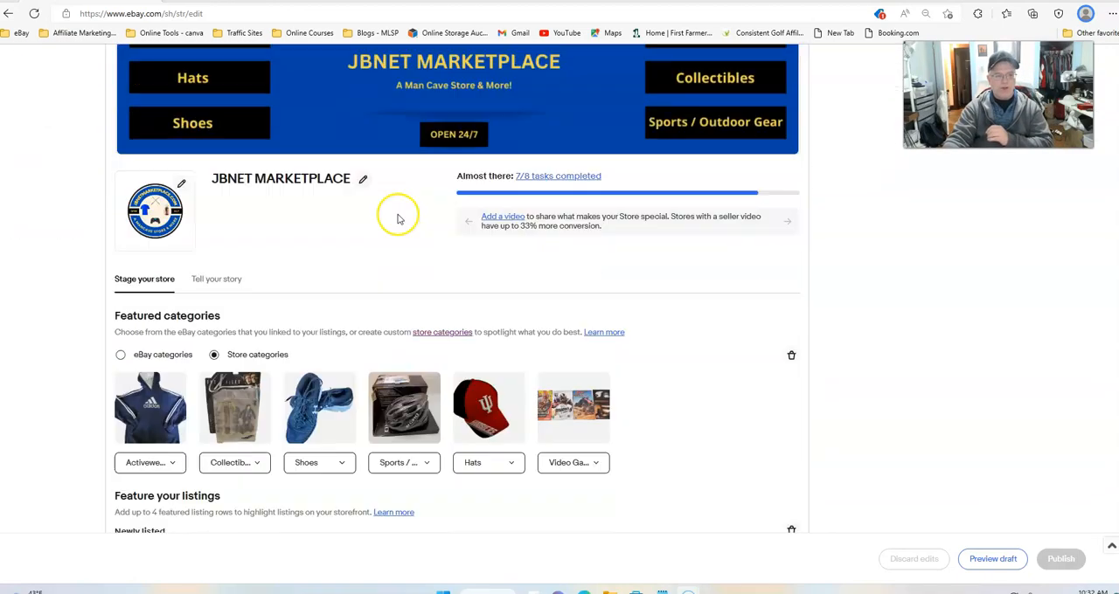
pyautogui.scroll(-3)
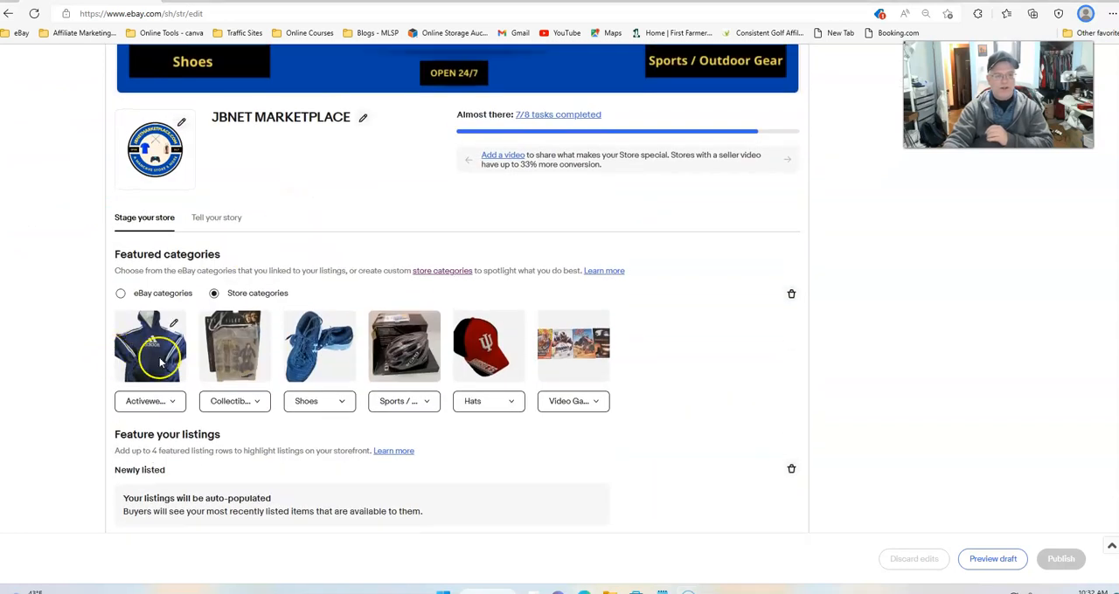
pyautogui.moveTo(175, 413)
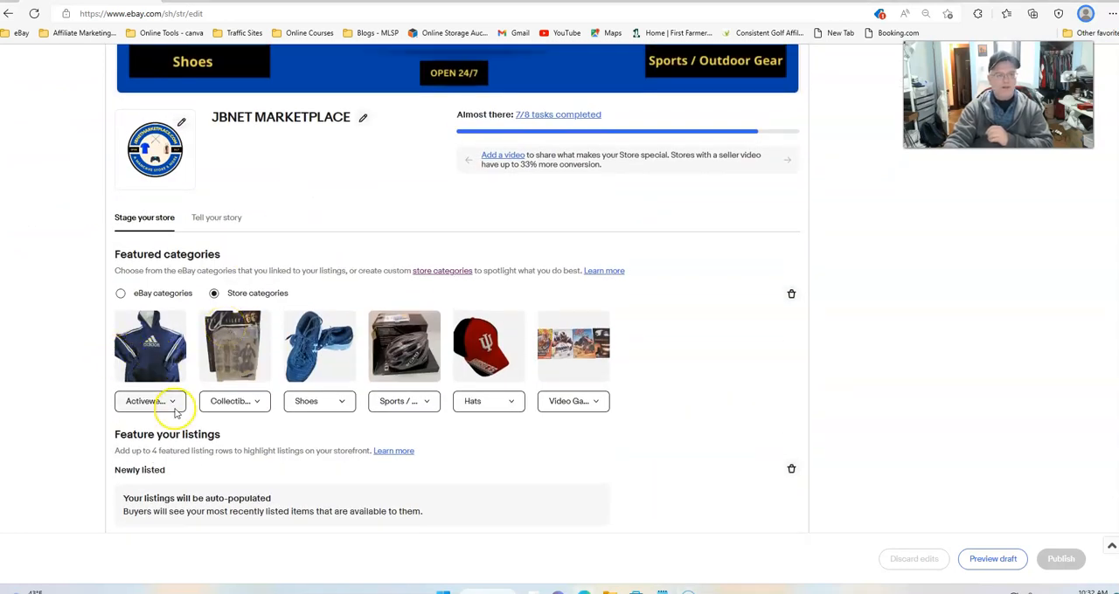
pyautogui.click(150, 402)
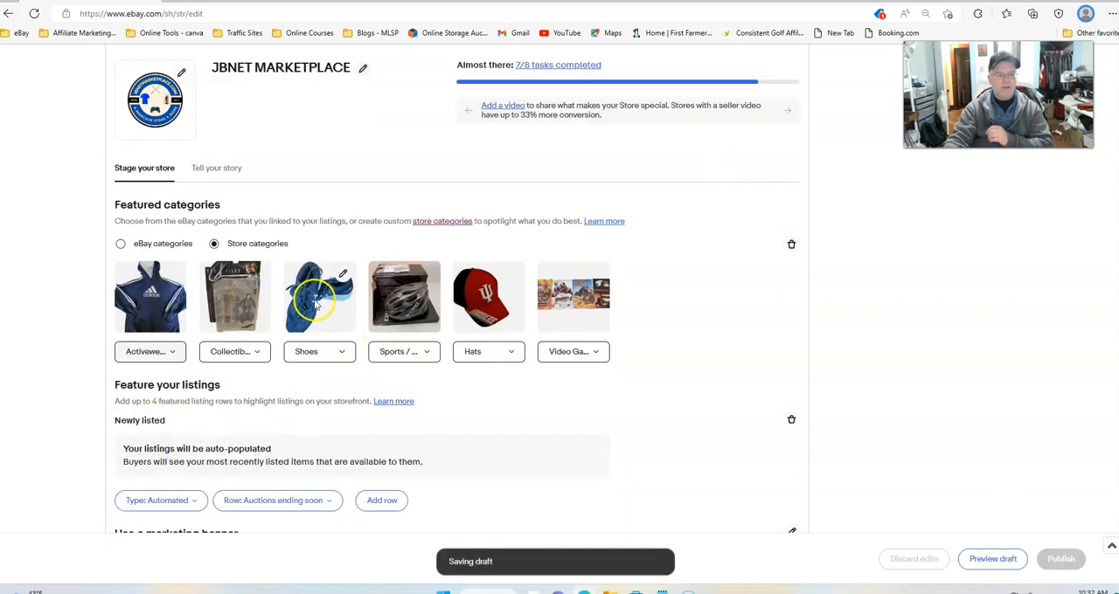
pyautogui.scroll(3)
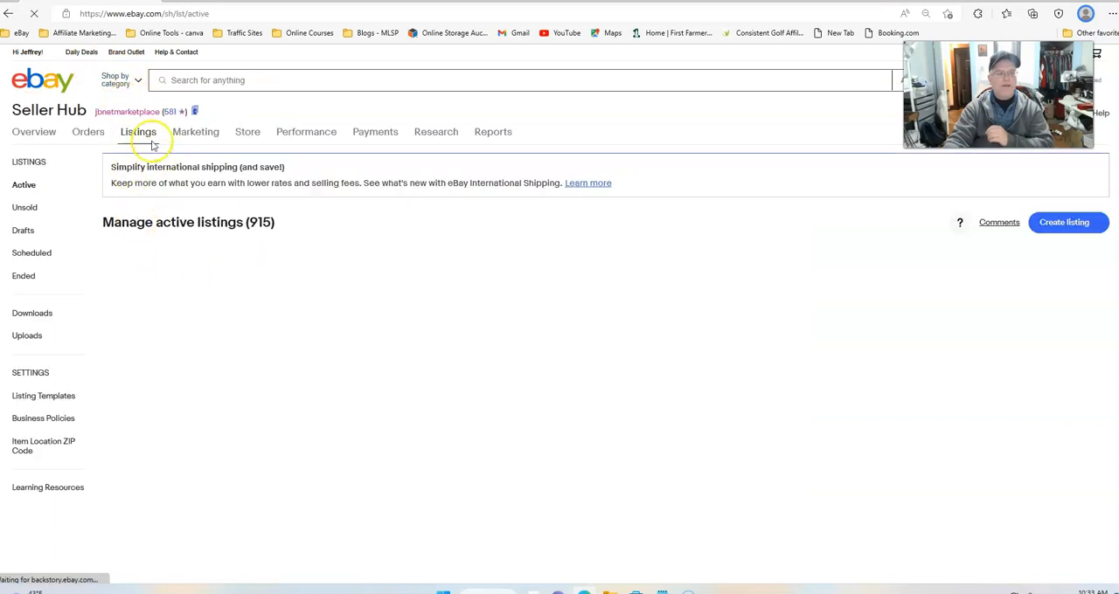
# Step: Show the 915 active listings in Seller Hub and bring the listings table into view
pyautogui.click(136, 131)
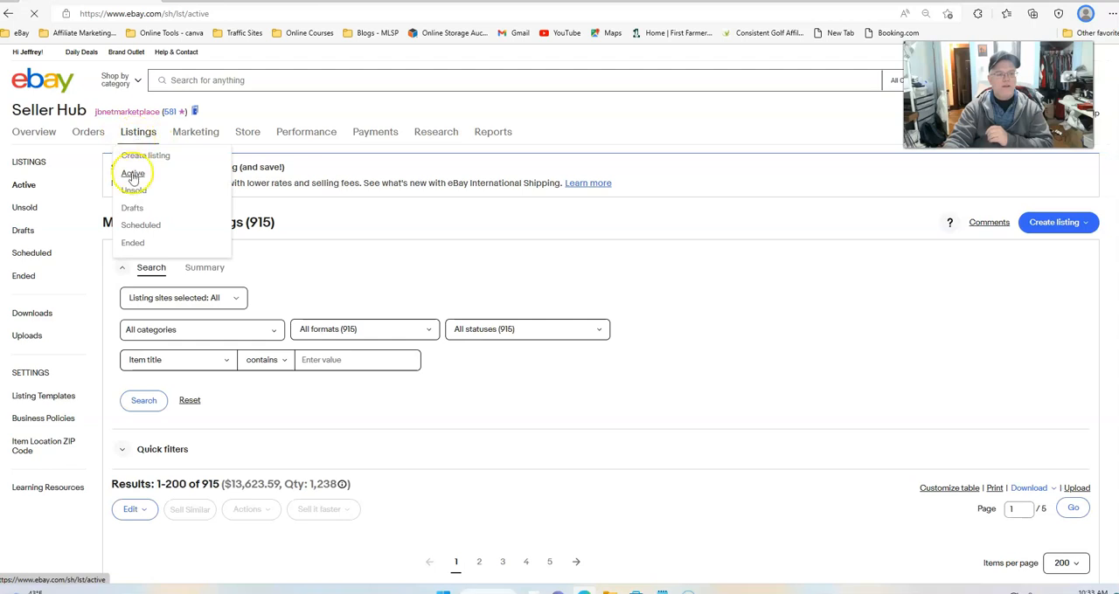
pyautogui.click(133, 174)
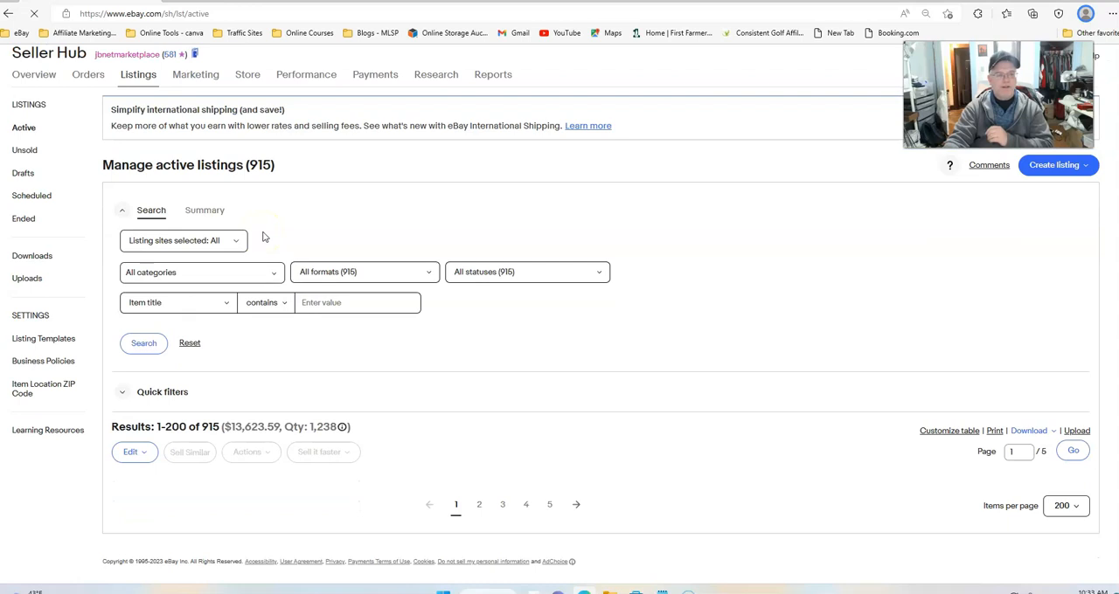
pyautogui.scroll(-3)
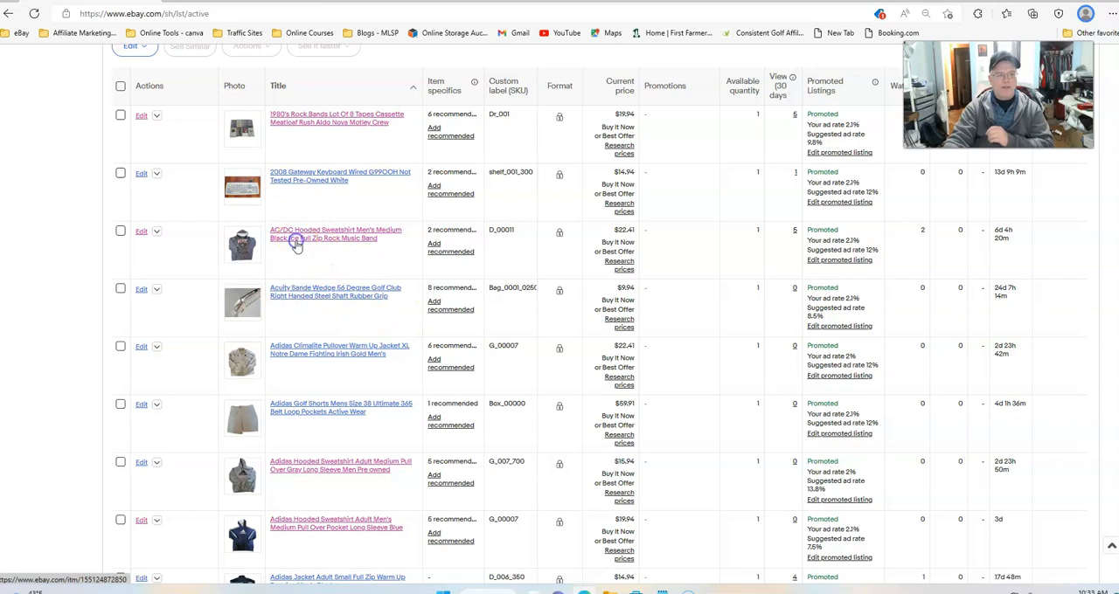
# Step: View the AC/DC Hooded Sweatshirt Men's Medium Black Ice listing and inspect its photo
pyautogui.click(336, 234)
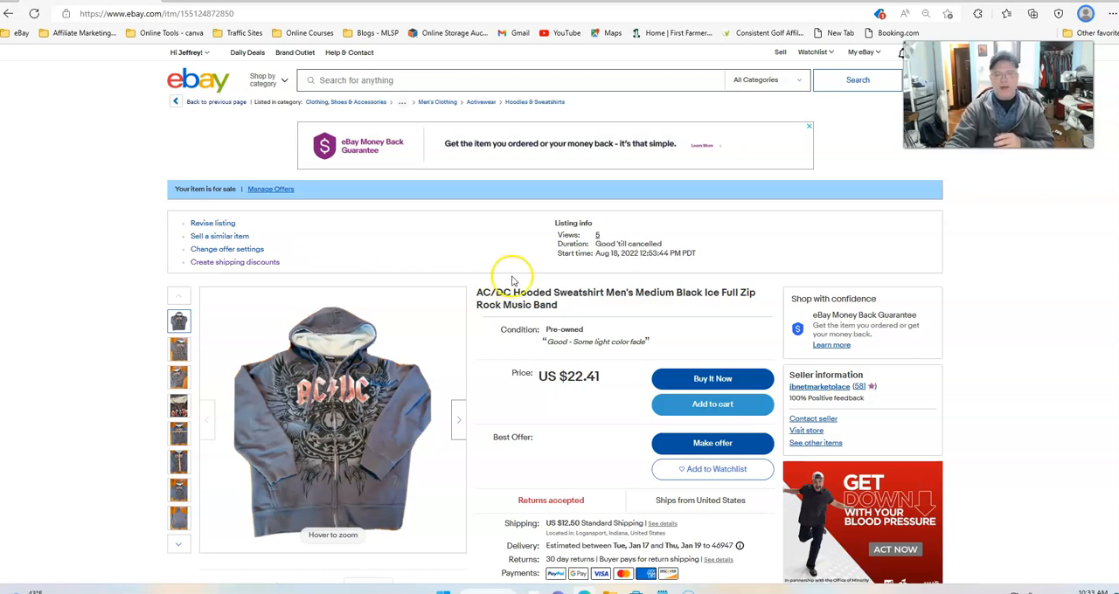
pyautogui.moveTo(638, 266)
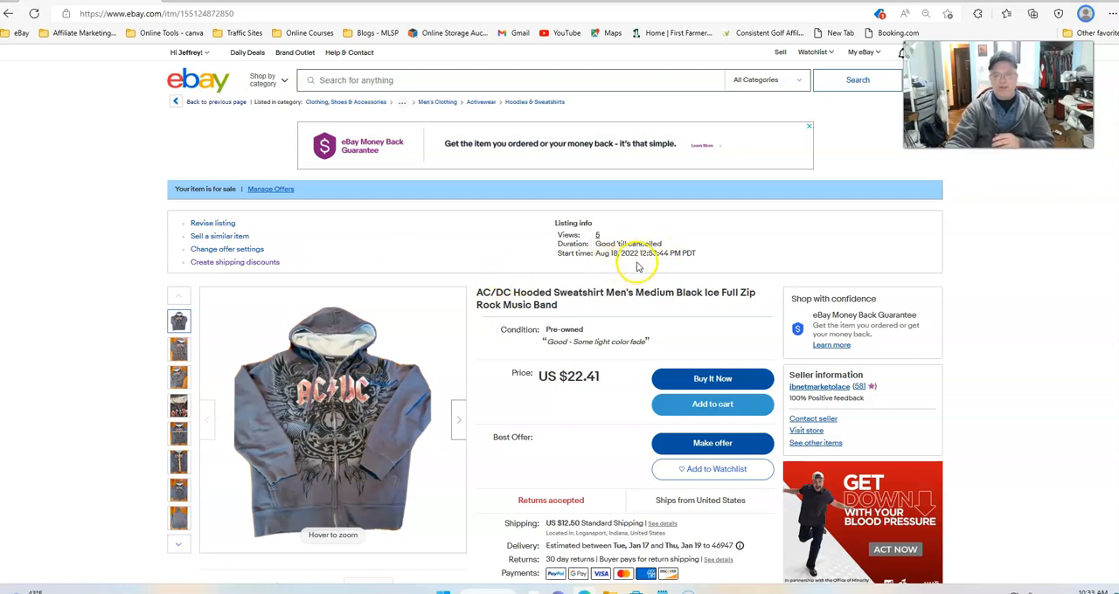
pyautogui.moveTo(553, 430)
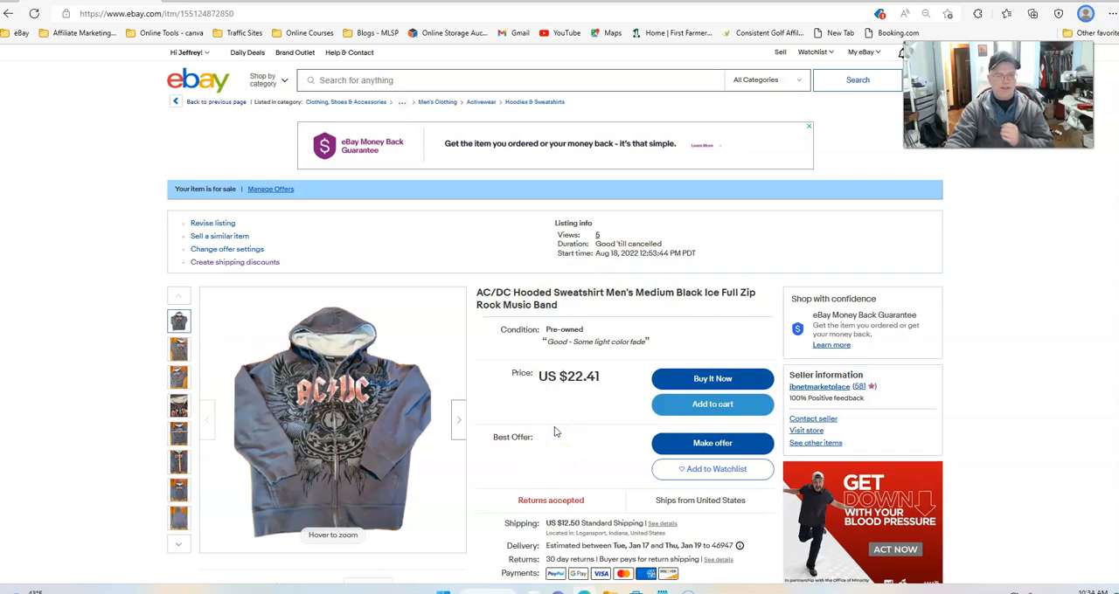
pyautogui.moveTo(323, 378)
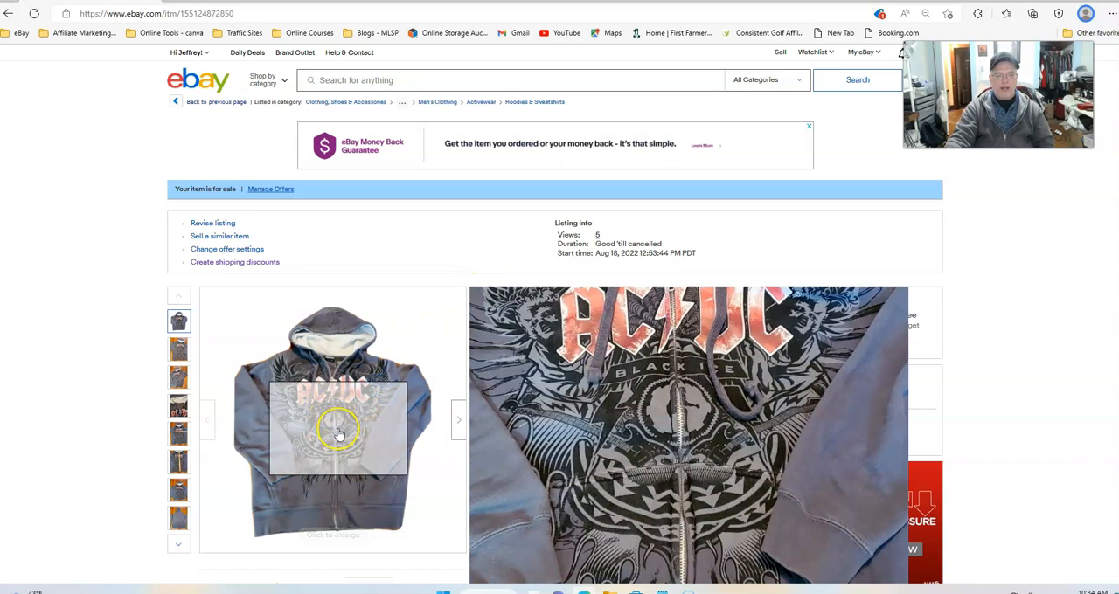
pyautogui.click(339, 433)
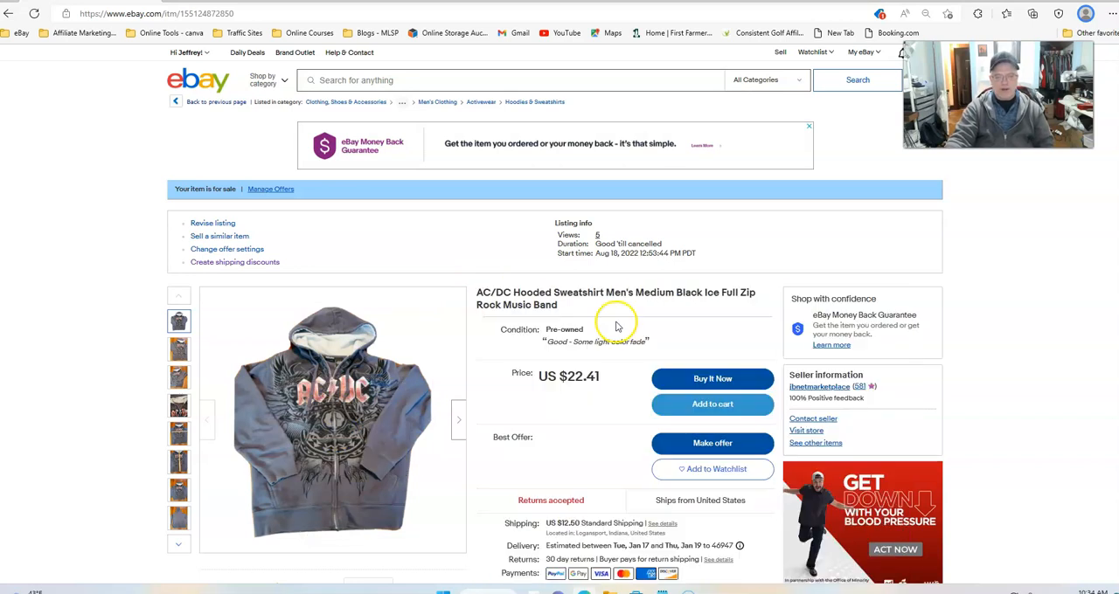
pyautogui.moveTo(619, 304)
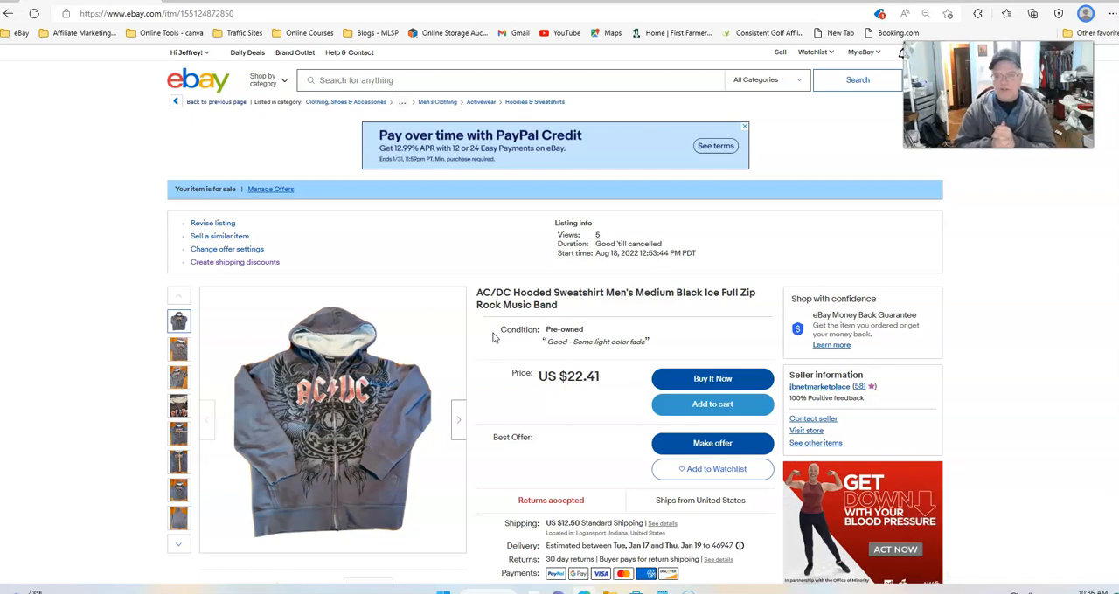
pyautogui.moveTo(630, 280)
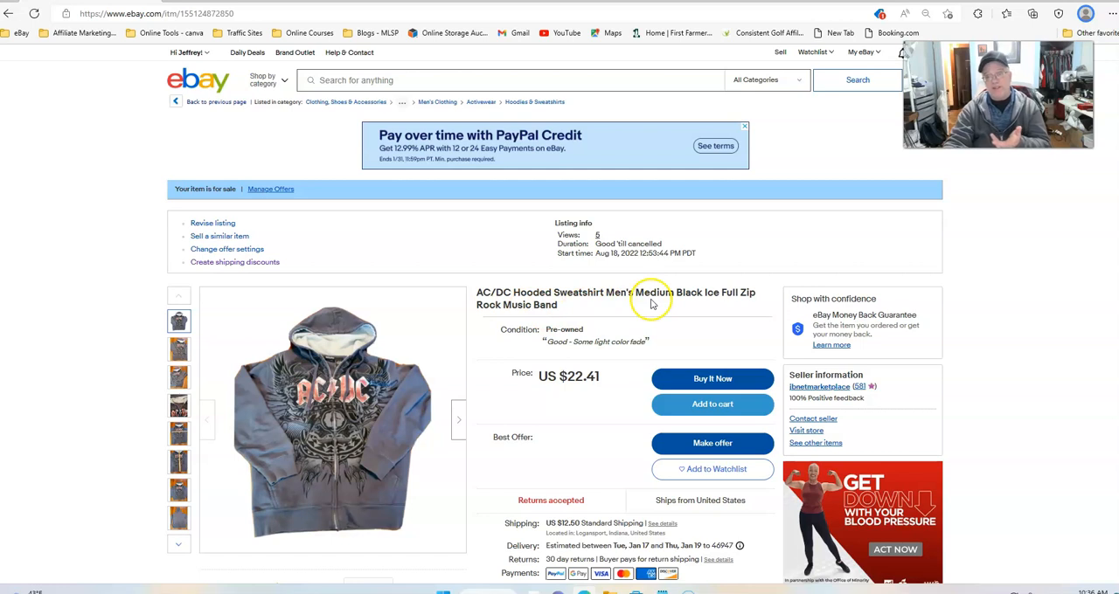
pyautogui.moveTo(683, 318)
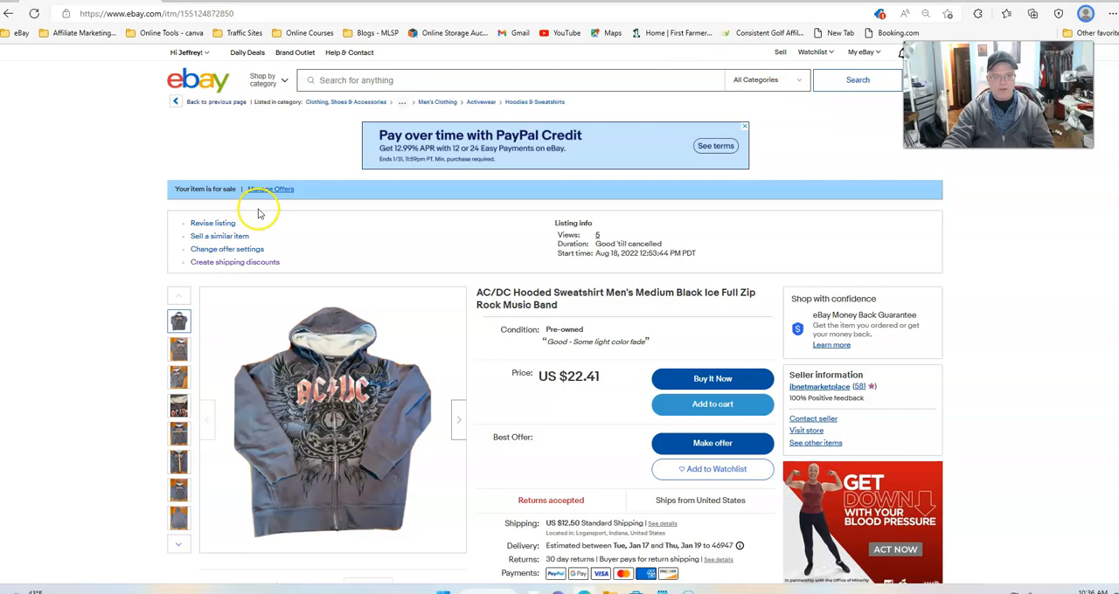
# Step: Search eBay for "AC/DC Hooded Sweatshirt Men's Medium" using the listing's title words
pyautogui.doubleClick(545, 304)
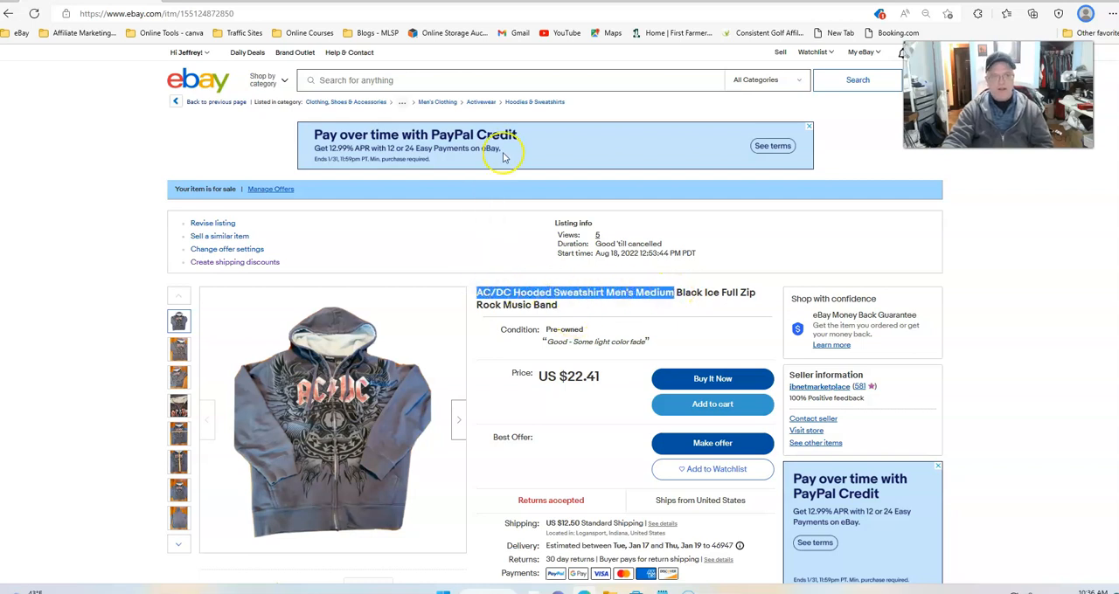
pyautogui.click(510, 81)
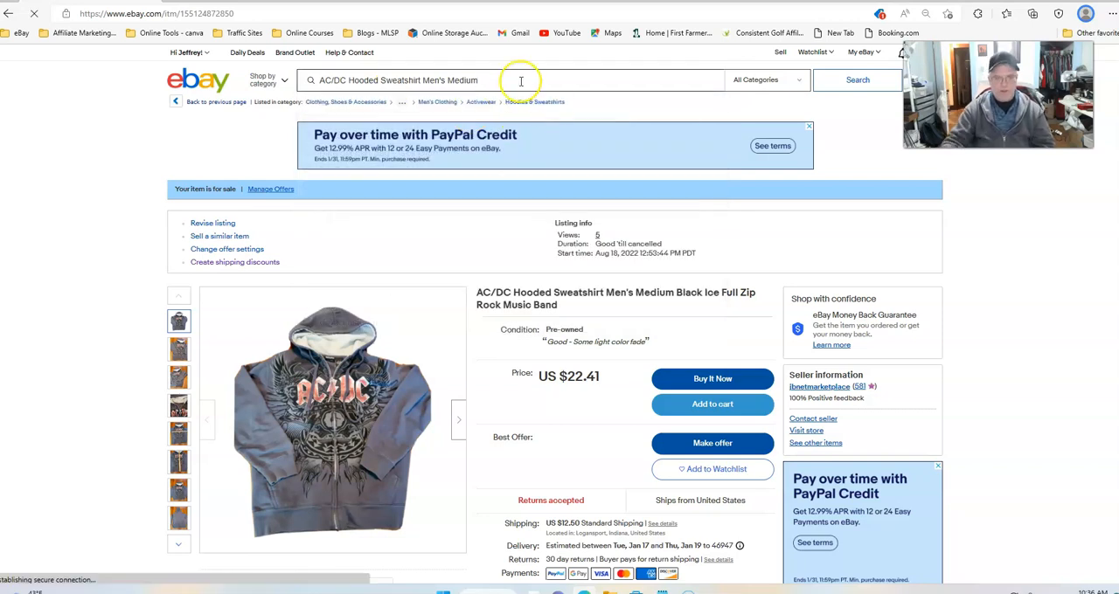
pyautogui.click(856, 81)
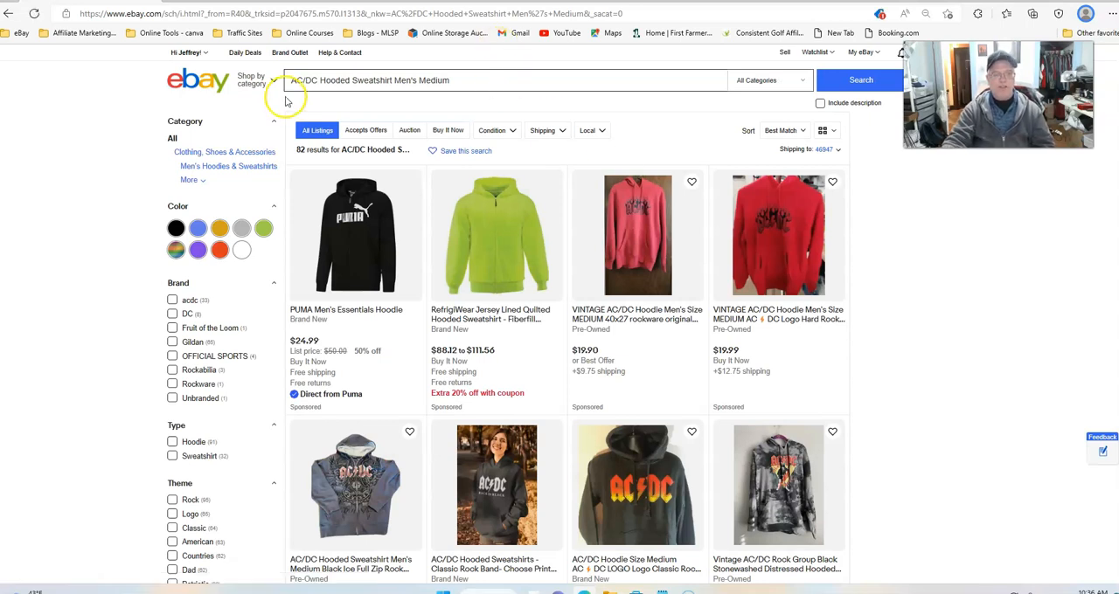
# Step: Filter the AC/DC hoodie search results to Sold Items only
pyautogui.scroll(-3)
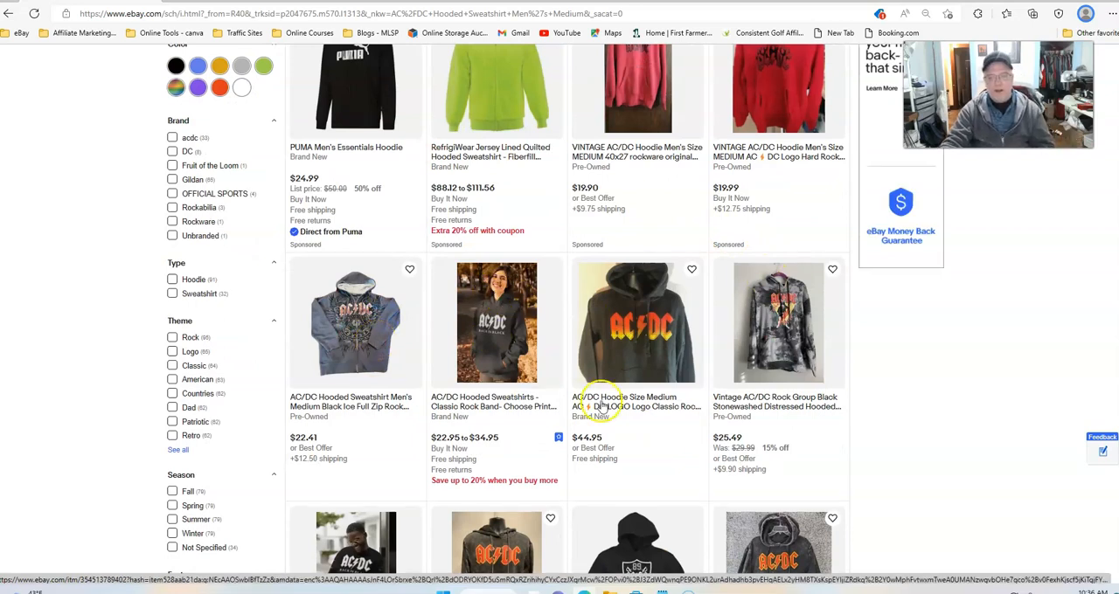
pyautogui.moveTo(369, 363)
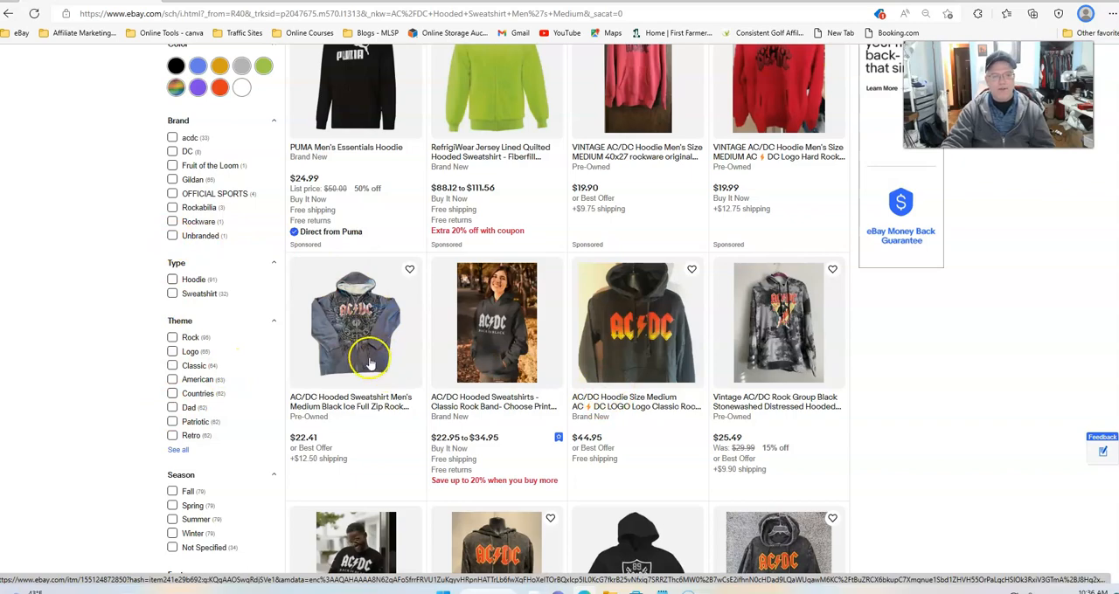
pyautogui.scroll(-3)
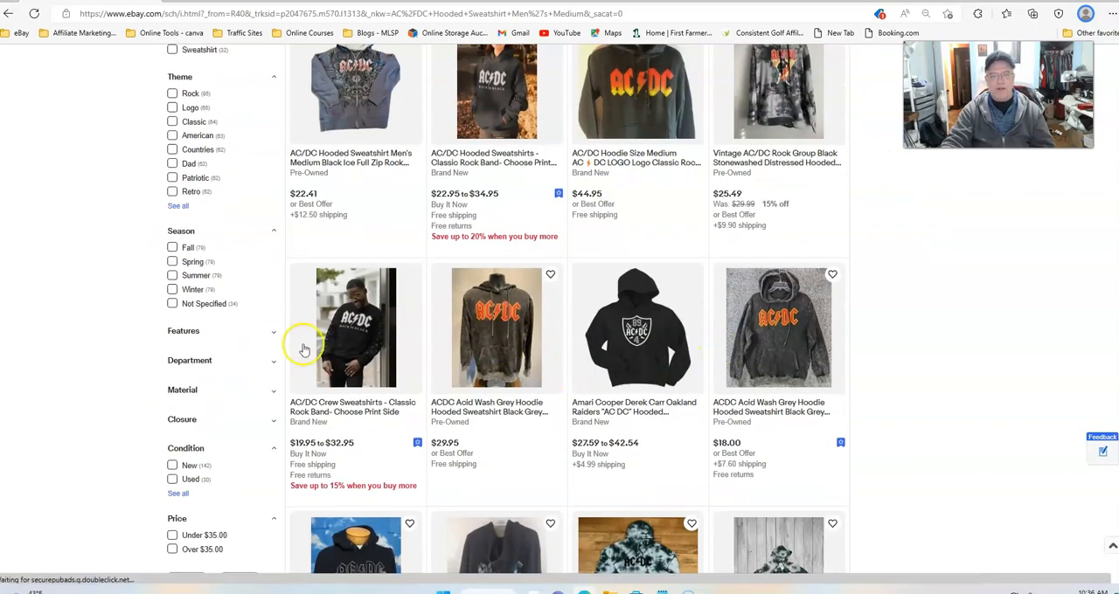
pyautogui.scroll(3)
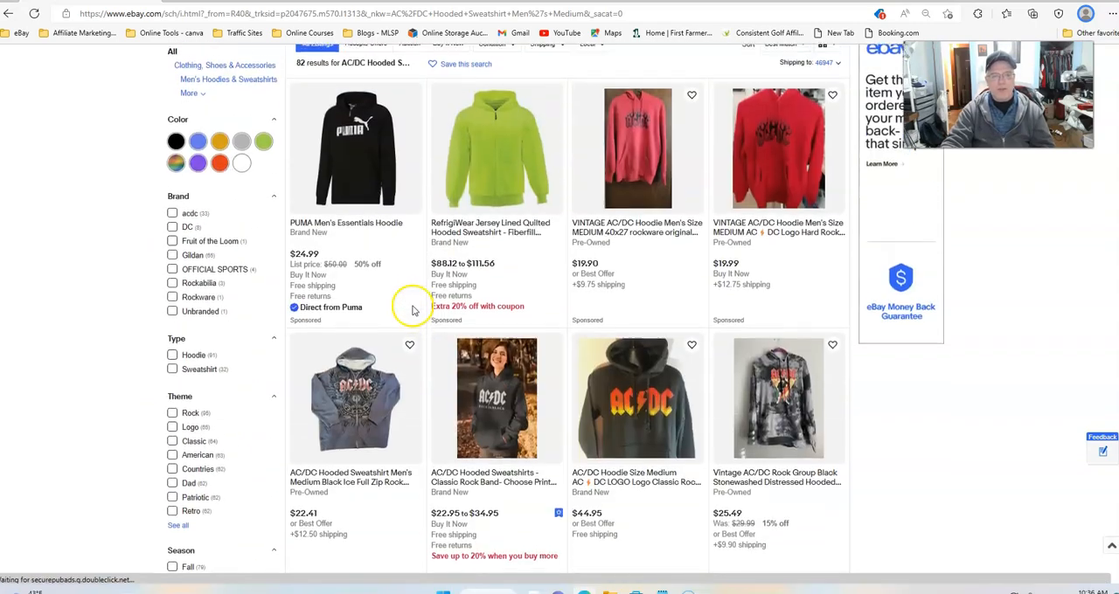
pyautogui.scroll(3)
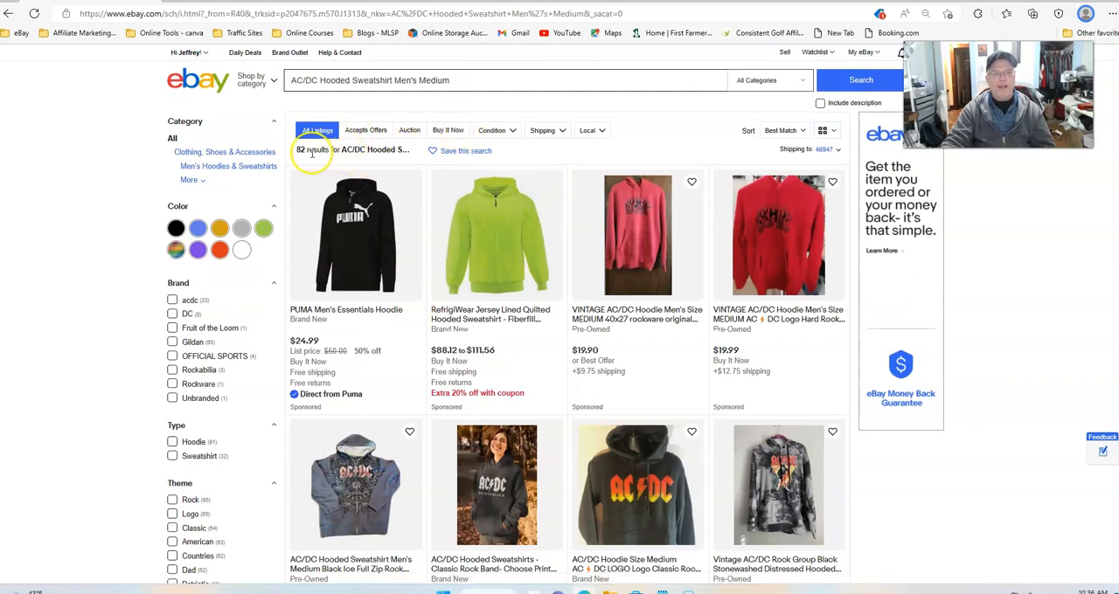
pyautogui.moveTo(613, 346)
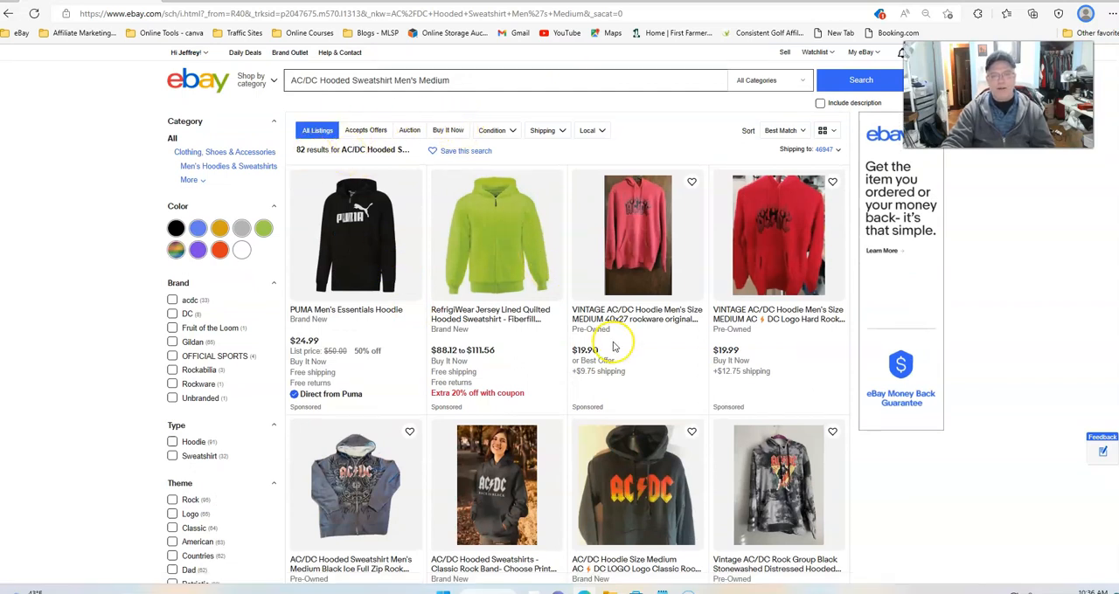
pyautogui.scroll(-3)
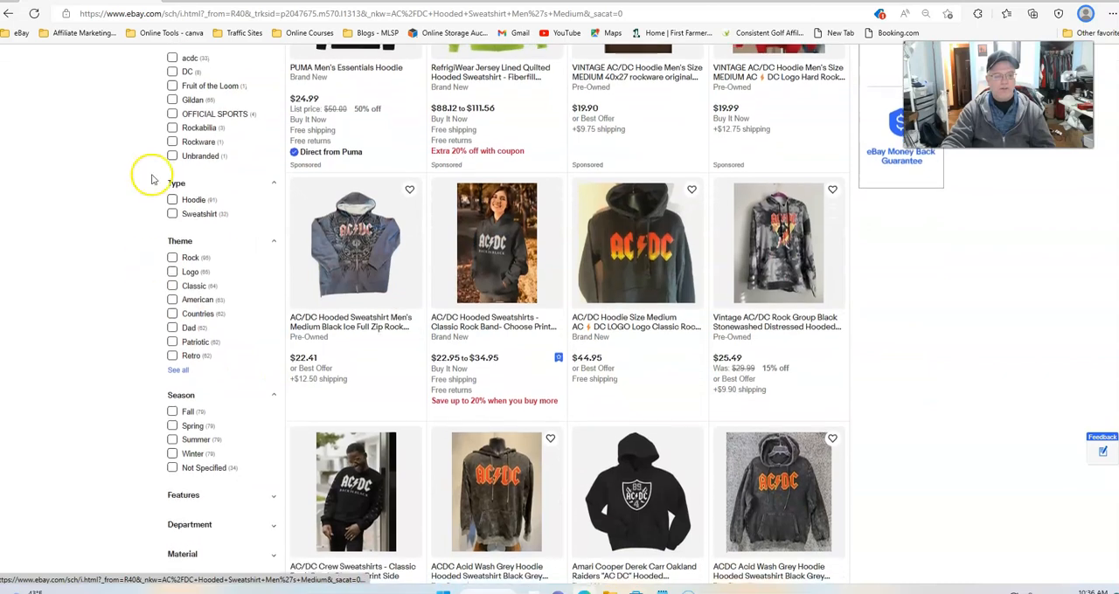
pyautogui.scroll(3)
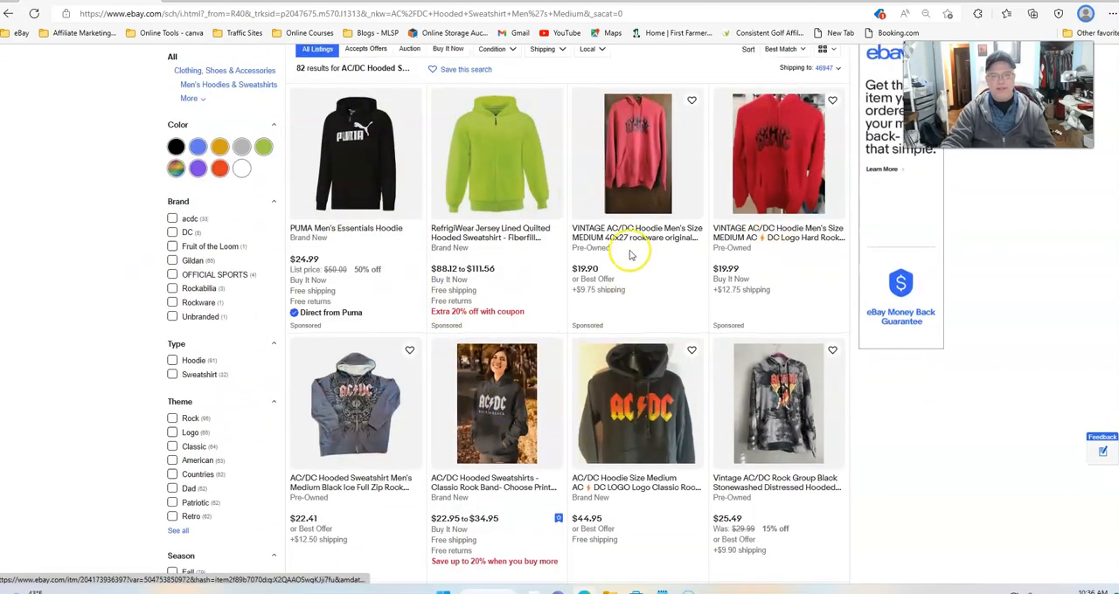
pyautogui.scroll(-3)
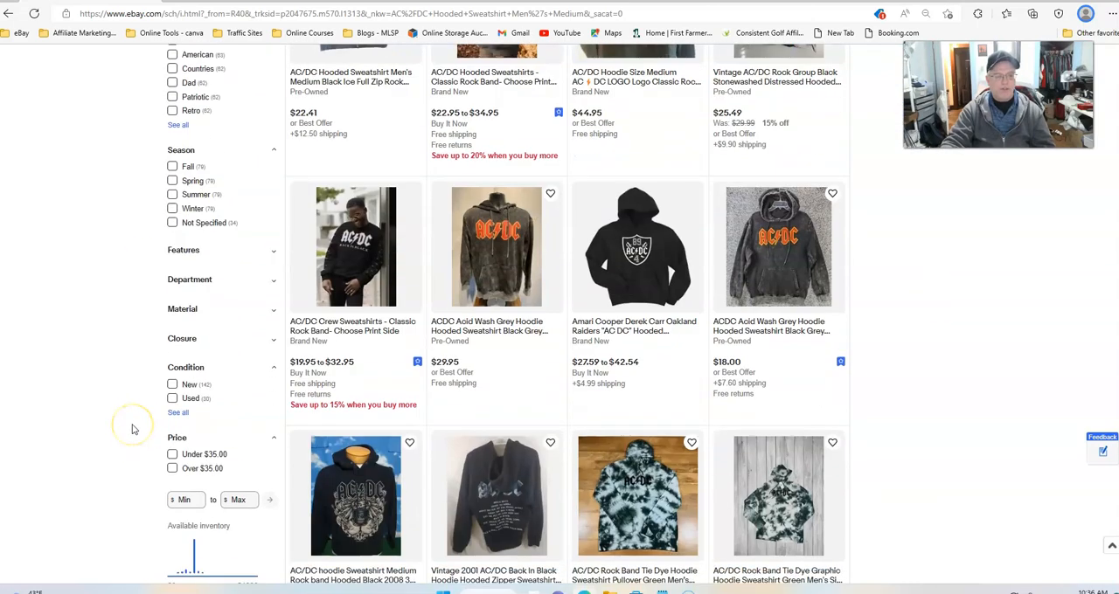
pyautogui.scroll(-3)
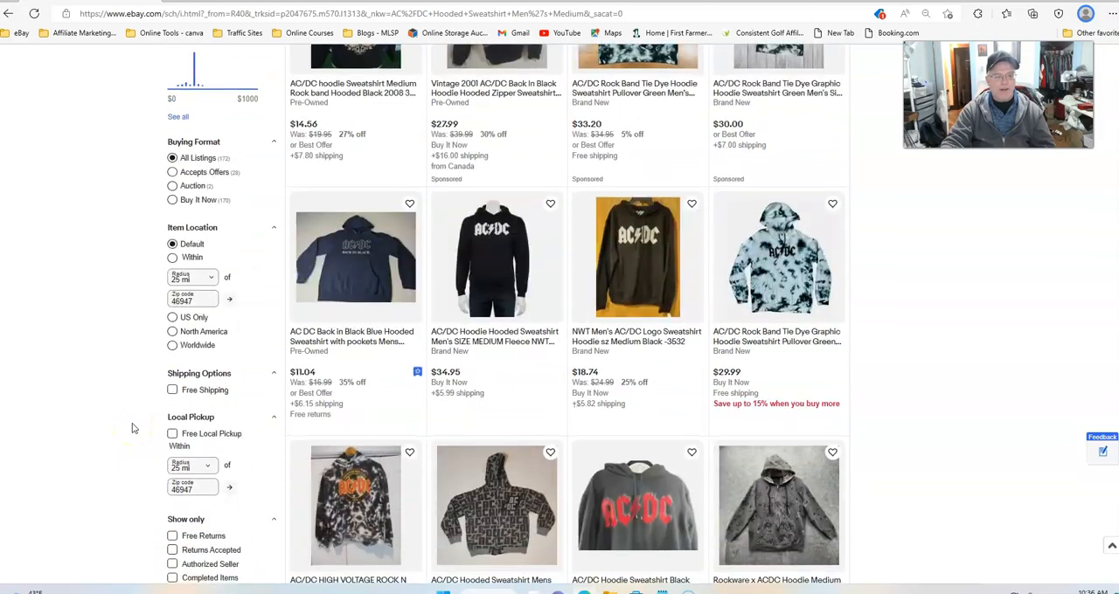
pyautogui.scroll(-3)
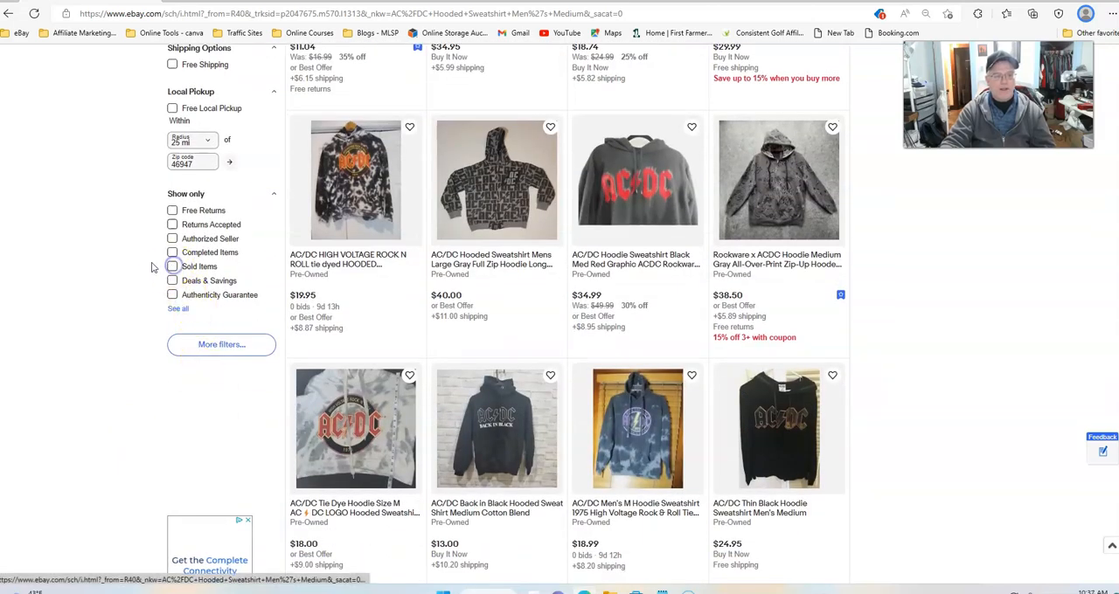
pyautogui.click(171, 266)
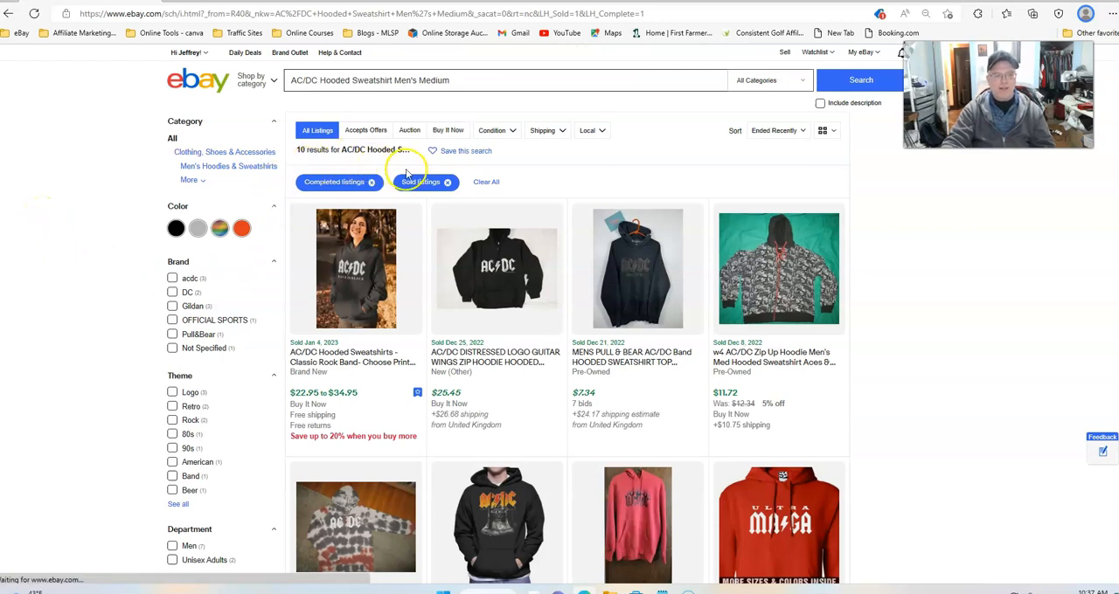
# Step: Look through the sold AC/DC hoodie results, then go to the JBNET MARKETPLACE store page
pyautogui.scroll(-3)
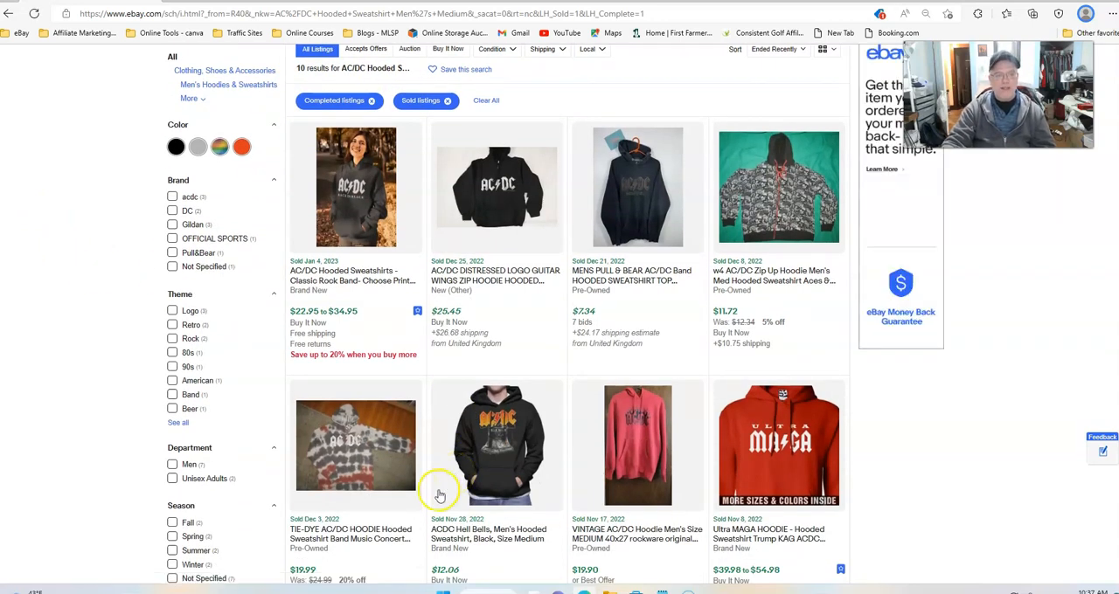
pyautogui.moveTo(434, 339)
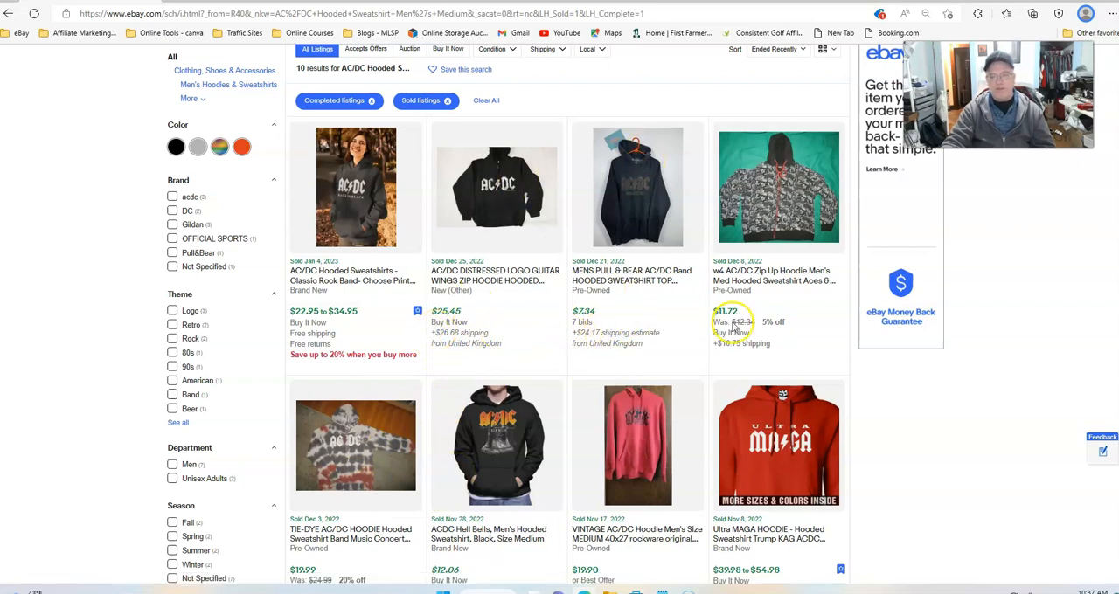
pyautogui.scroll(-3)
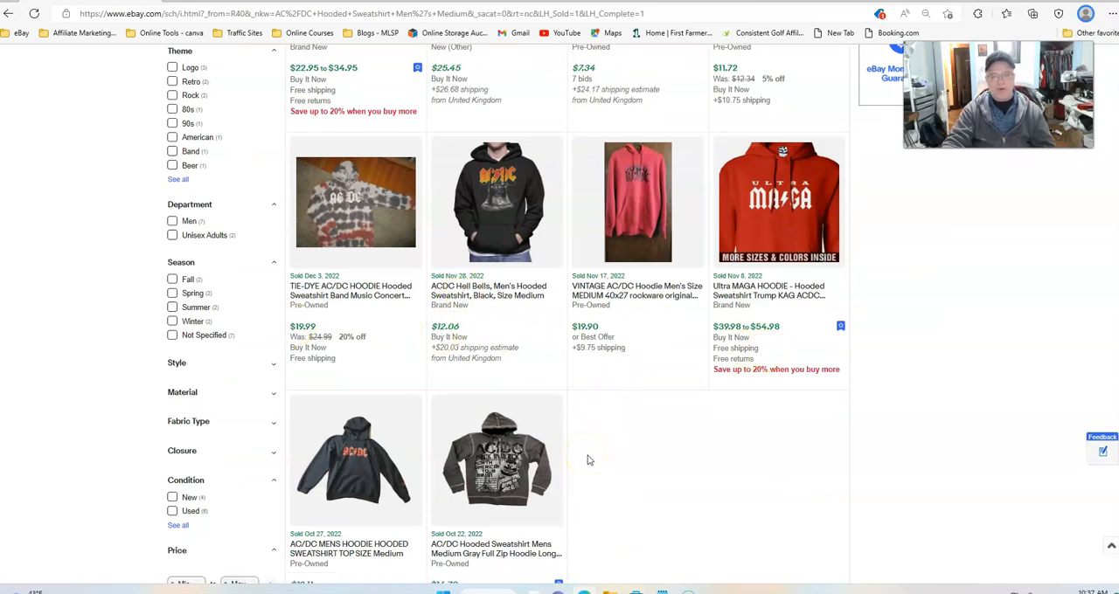
pyautogui.scroll(-3)
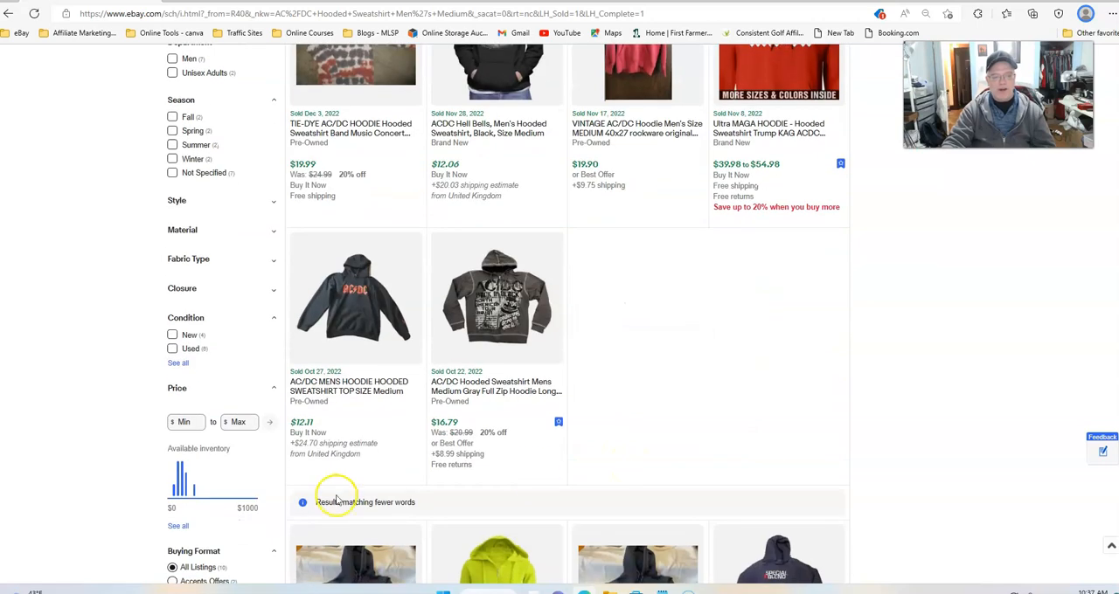
pyautogui.scroll(3)
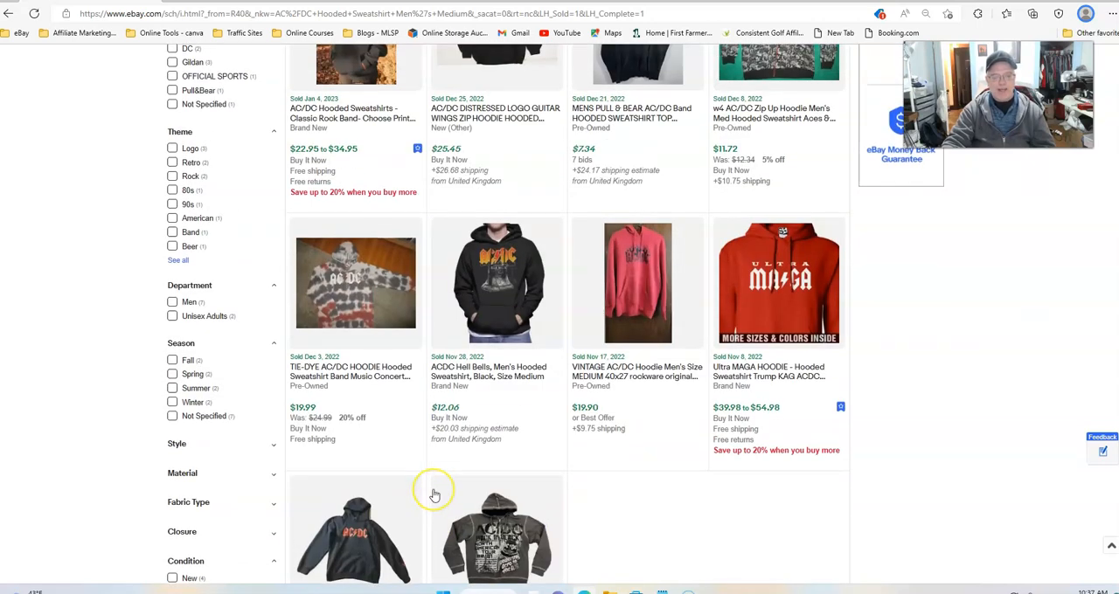
pyautogui.scroll(3)
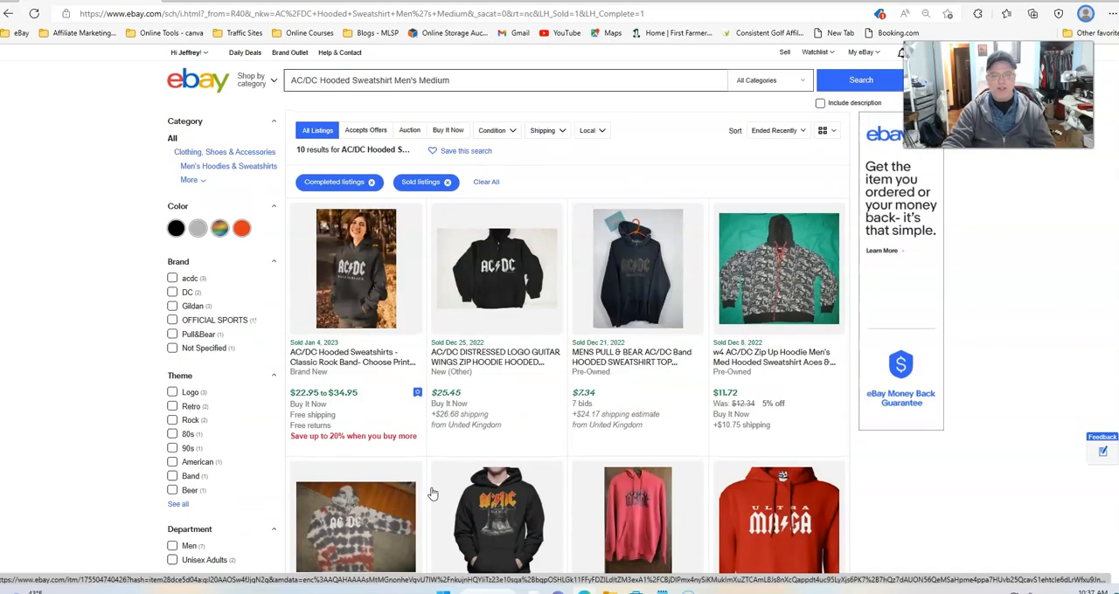
pyautogui.moveTo(444, 453)
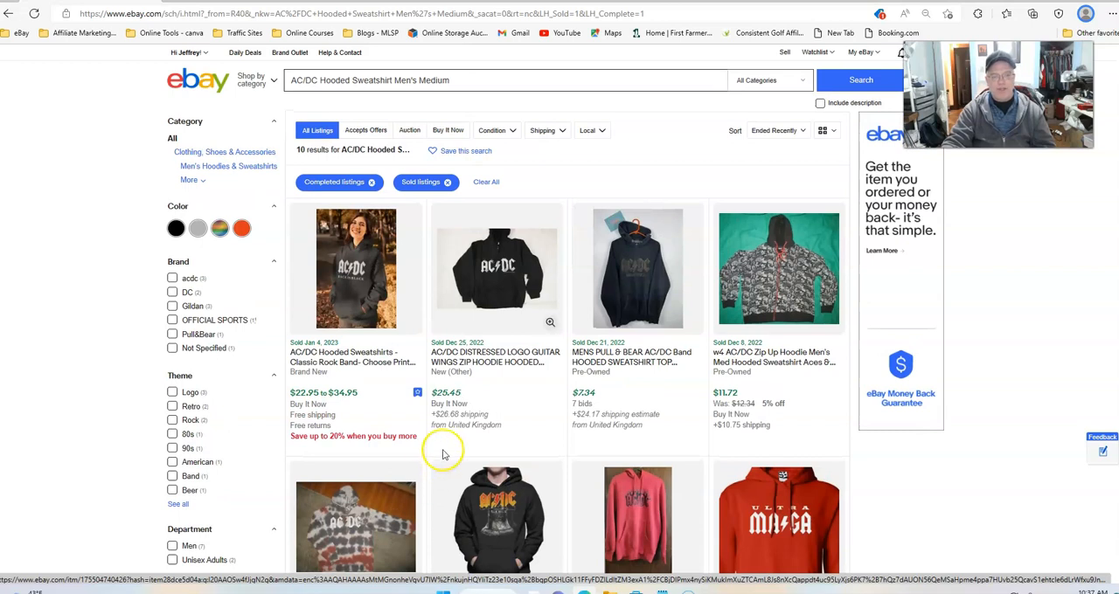
pyautogui.moveTo(444, 342)
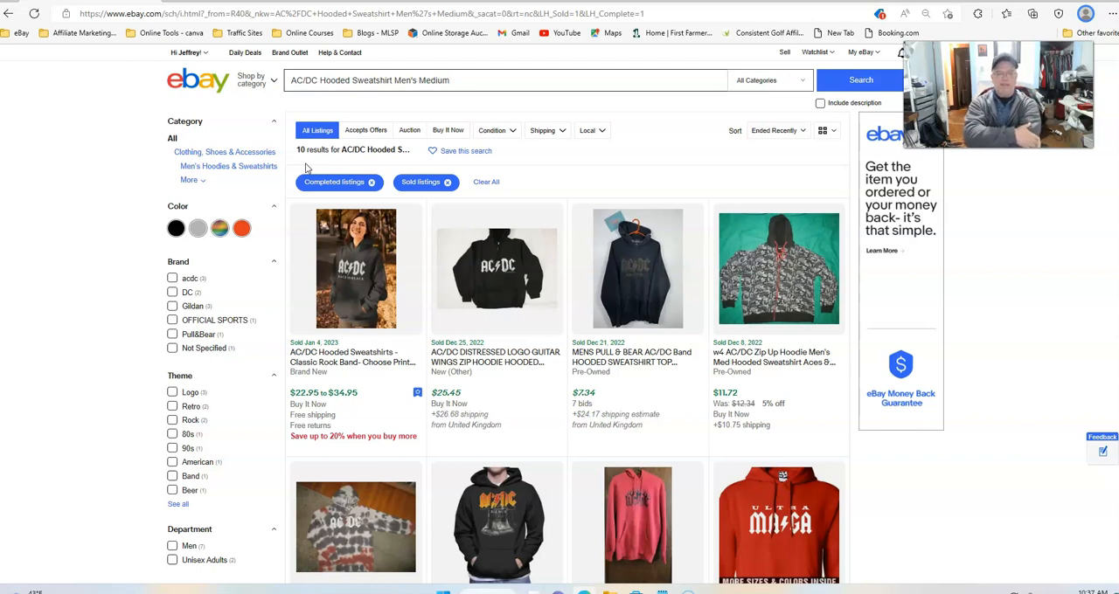
pyautogui.moveTo(507, 112)
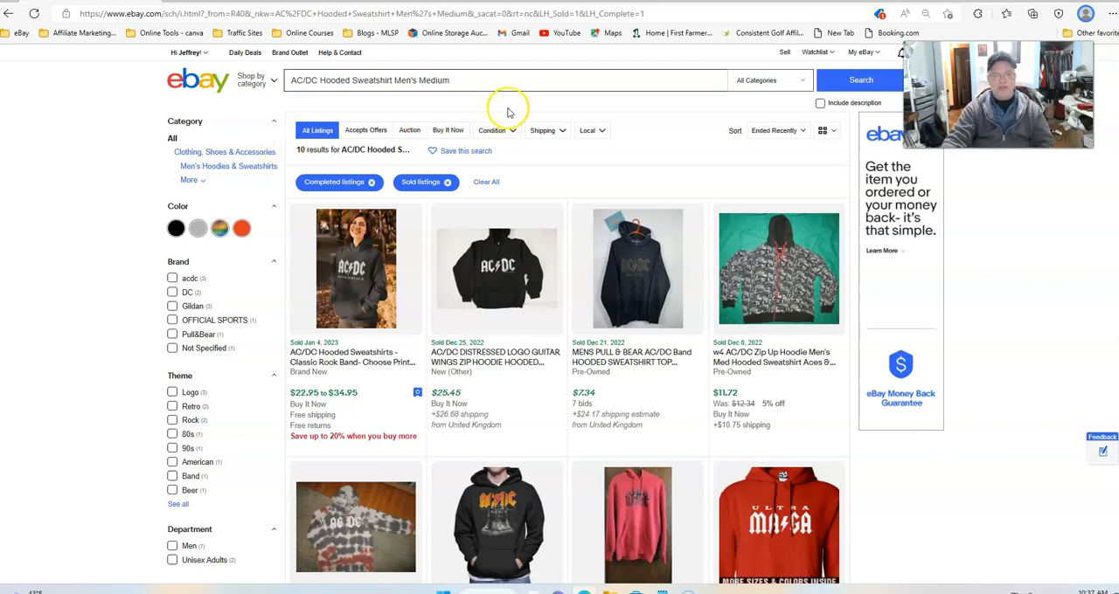
pyautogui.moveTo(559, 178)
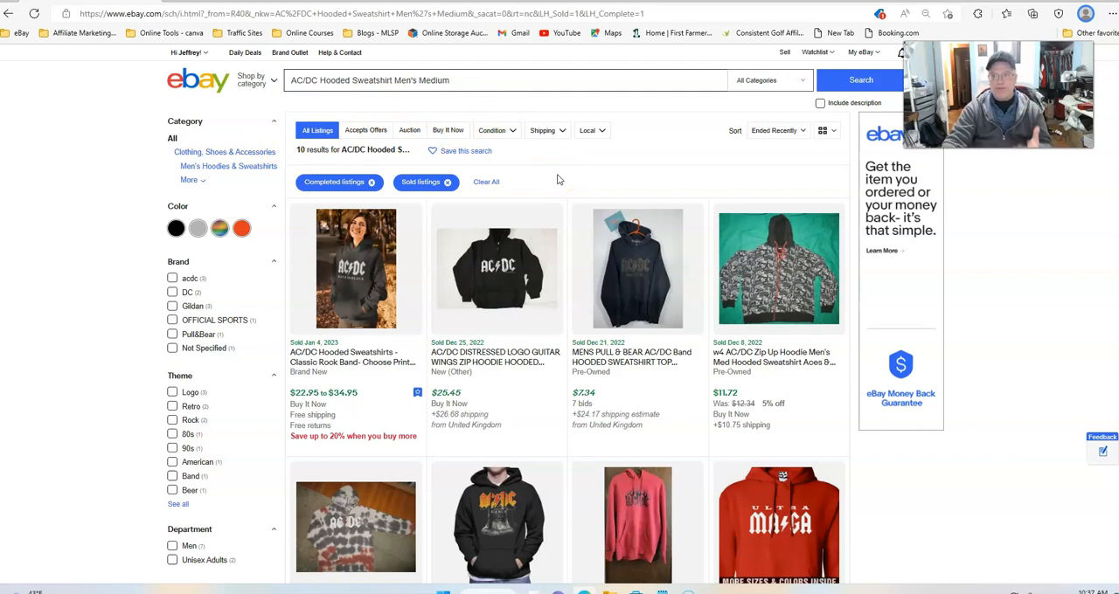
pyautogui.moveTo(535, 226)
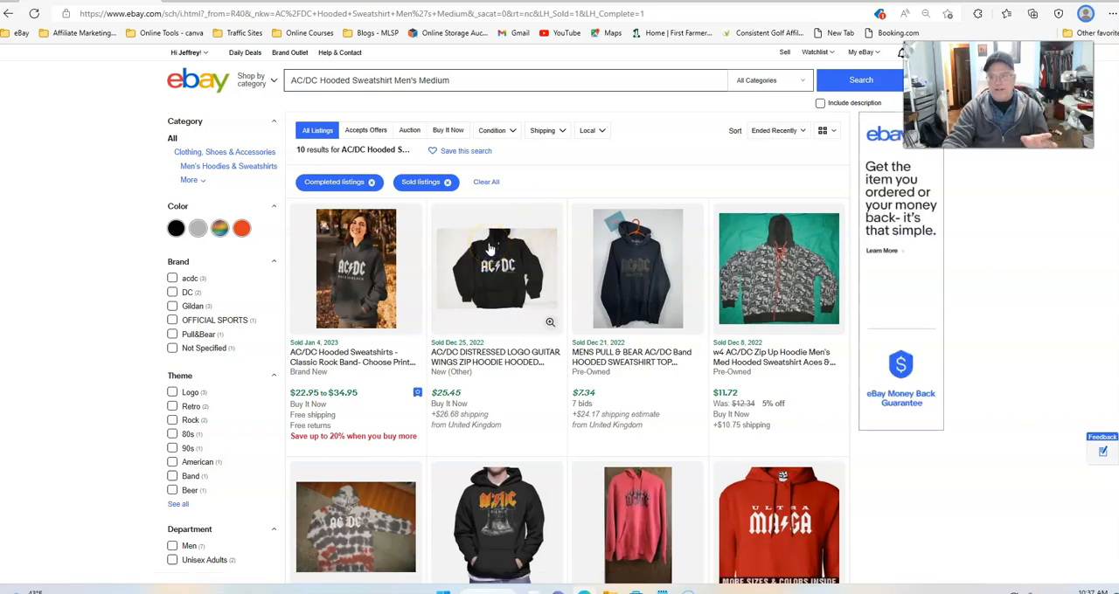
pyautogui.moveTo(517, 210)
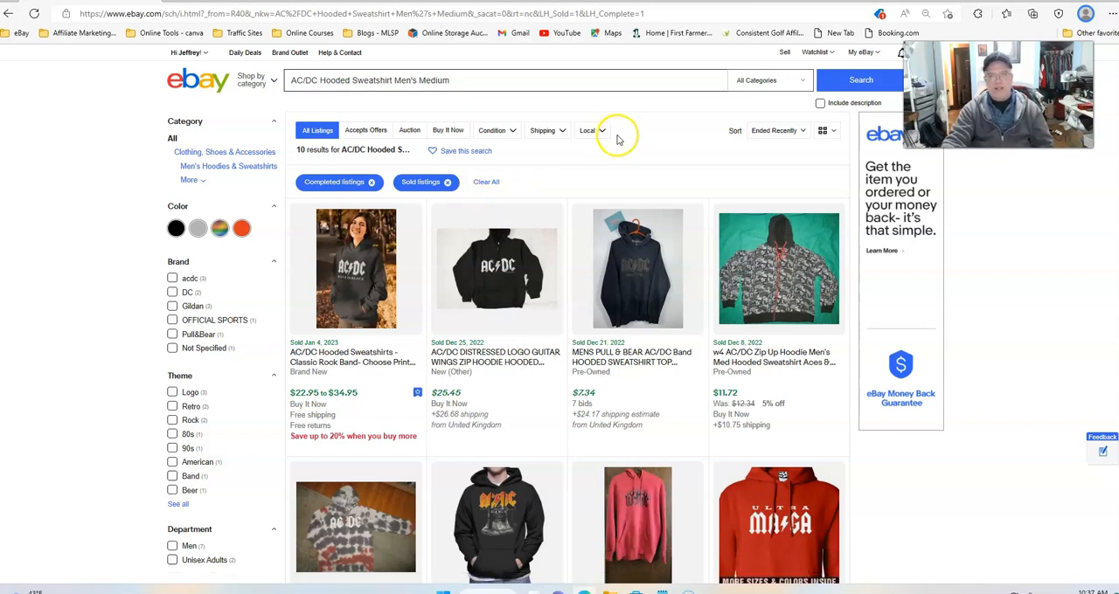
pyautogui.moveTo(304, 114)
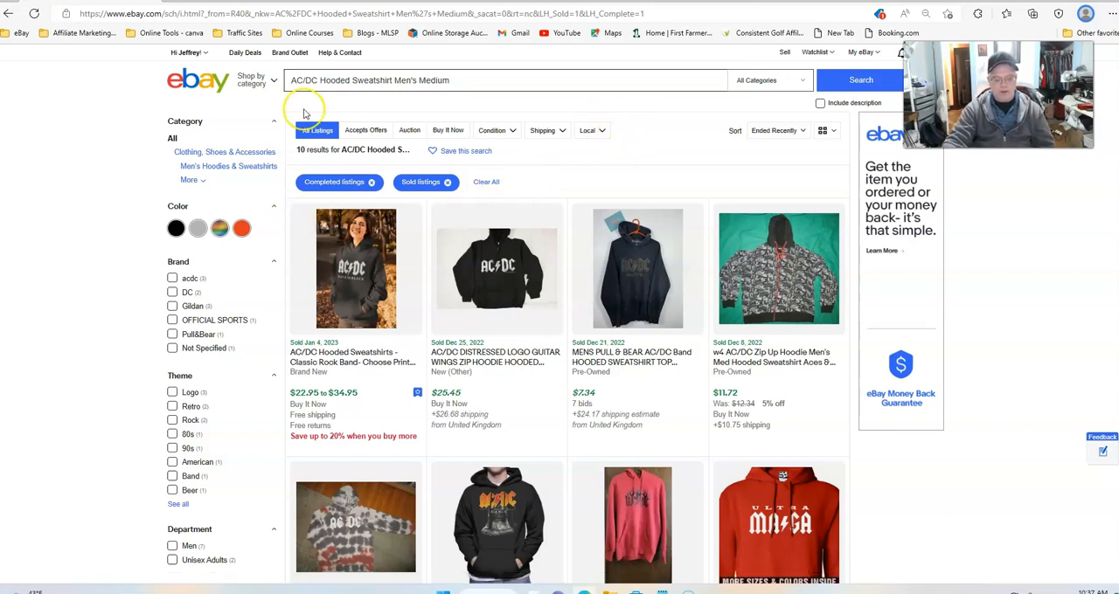
pyautogui.moveTo(306, 112)
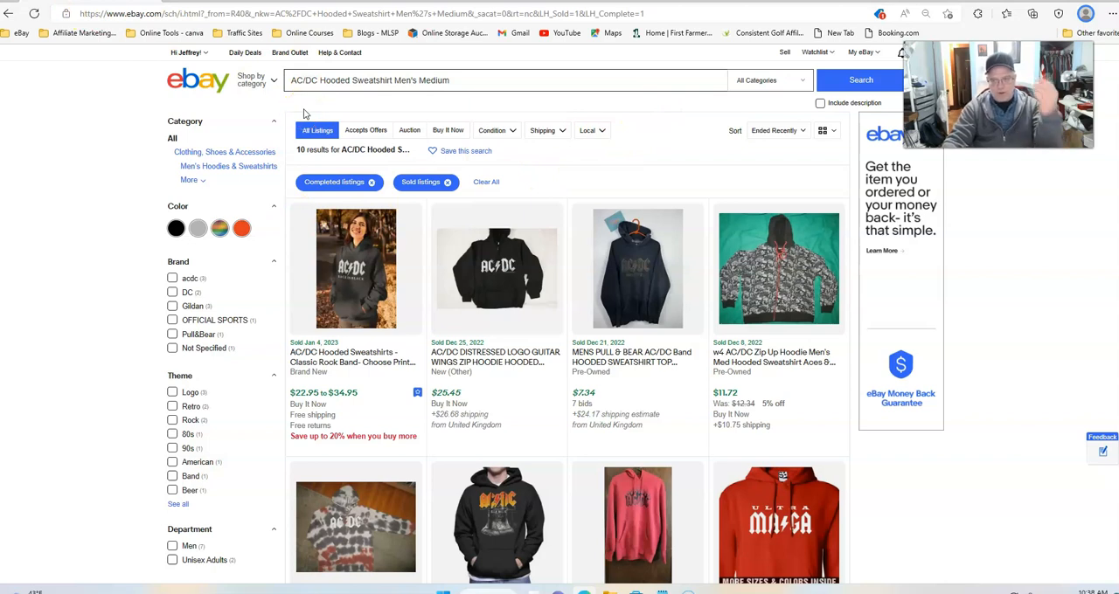
pyautogui.click(185, 53)
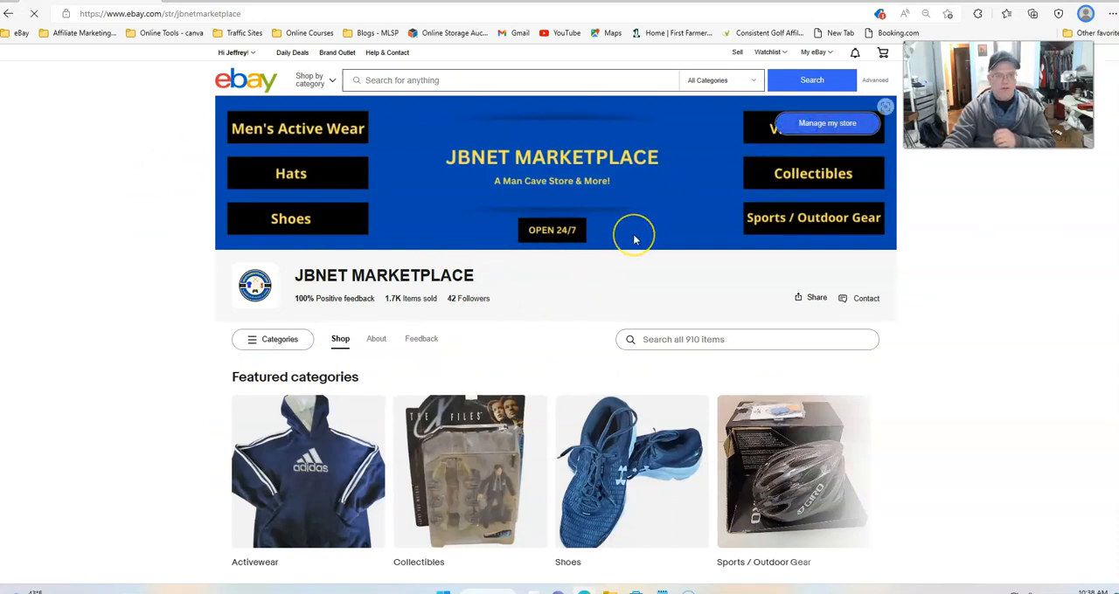
# Step: Enter the JBNET MARKETPLACE store editor via Manage my store and view its Featured categories
pyautogui.click(825, 122)
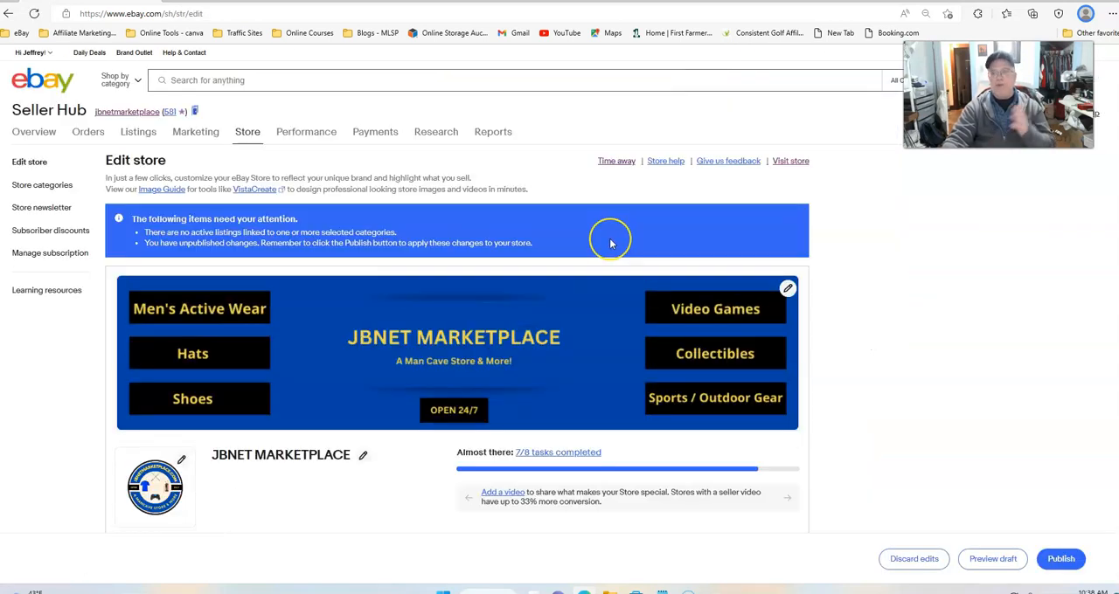
pyautogui.moveTo(539, 293)
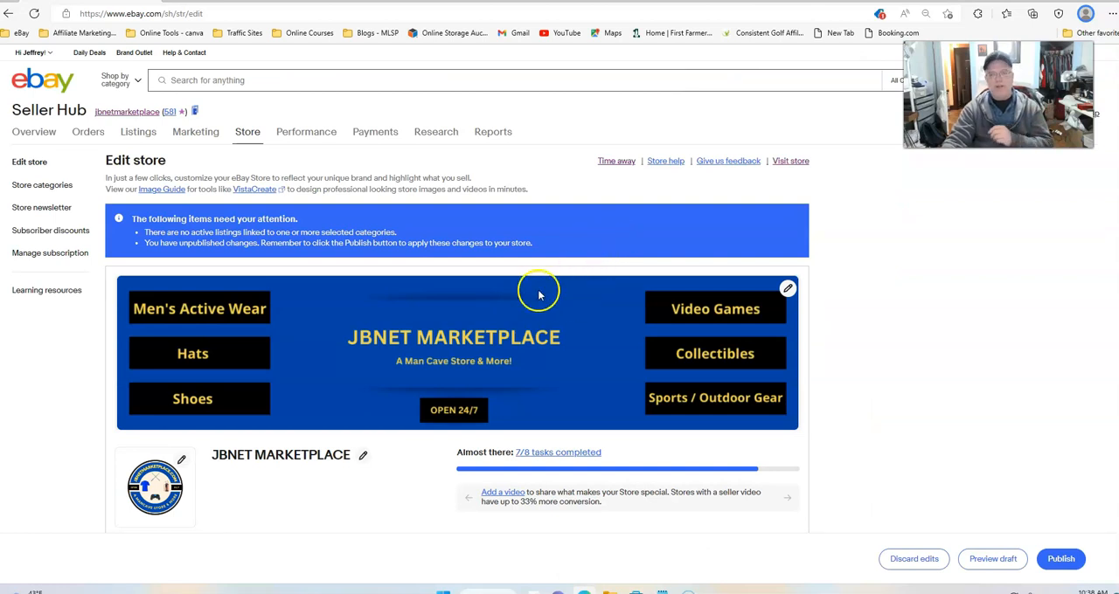
pyautogui.moveTo(493, 465)
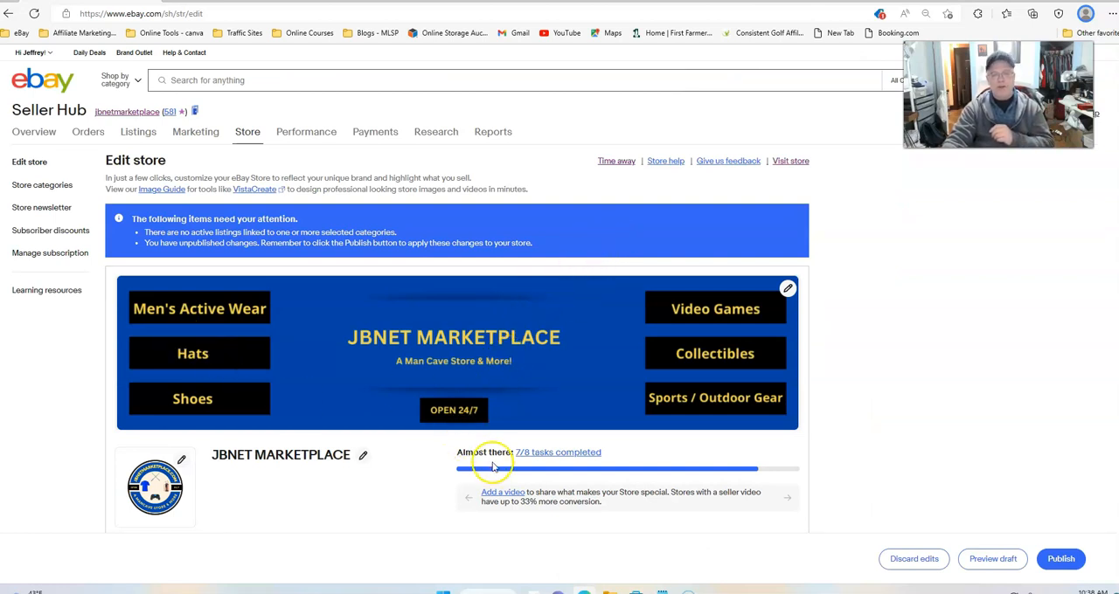
pyautogui.scroll(-3)
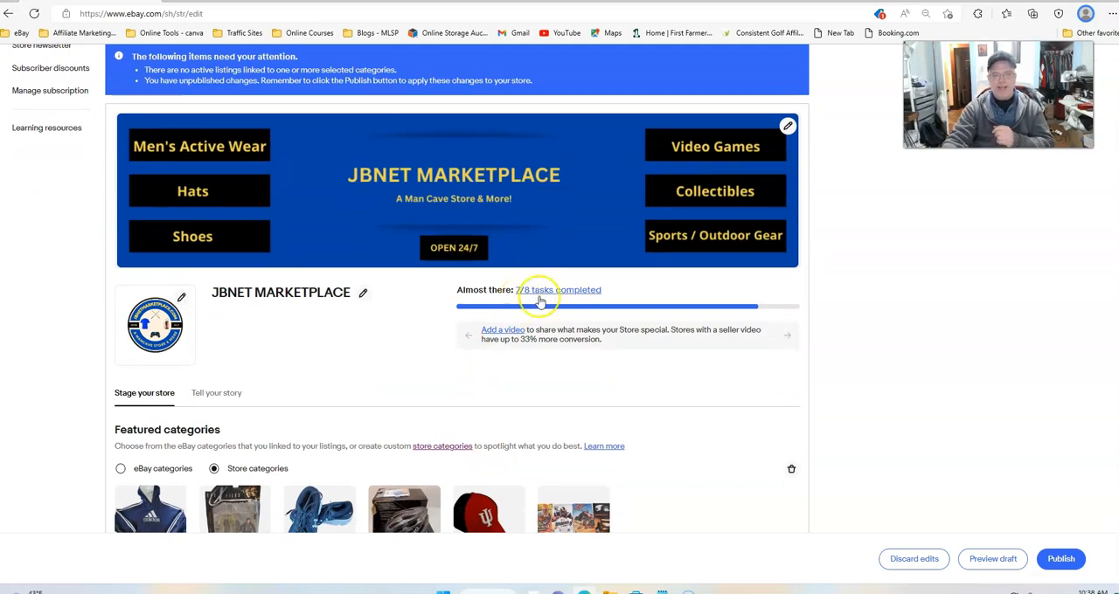
# Step: View the '7/8 tasks completed' store setup checklist showing Store Video remaining
pyautogui.click(559, 290)
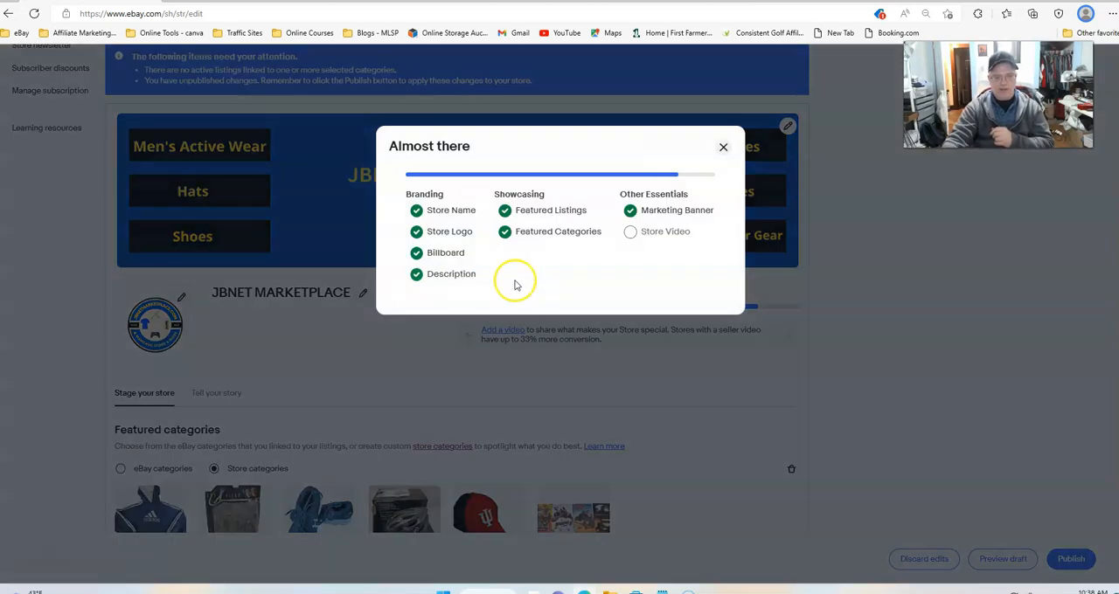
pyautogui.moveTo(446, 263)
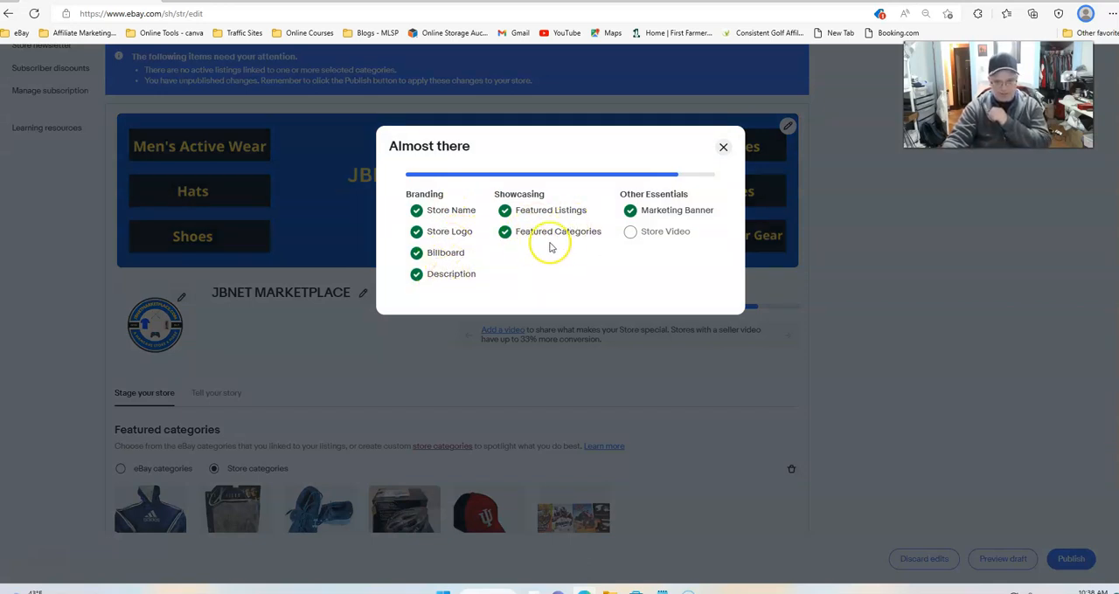
pyautogui.moveTo(646, 231)
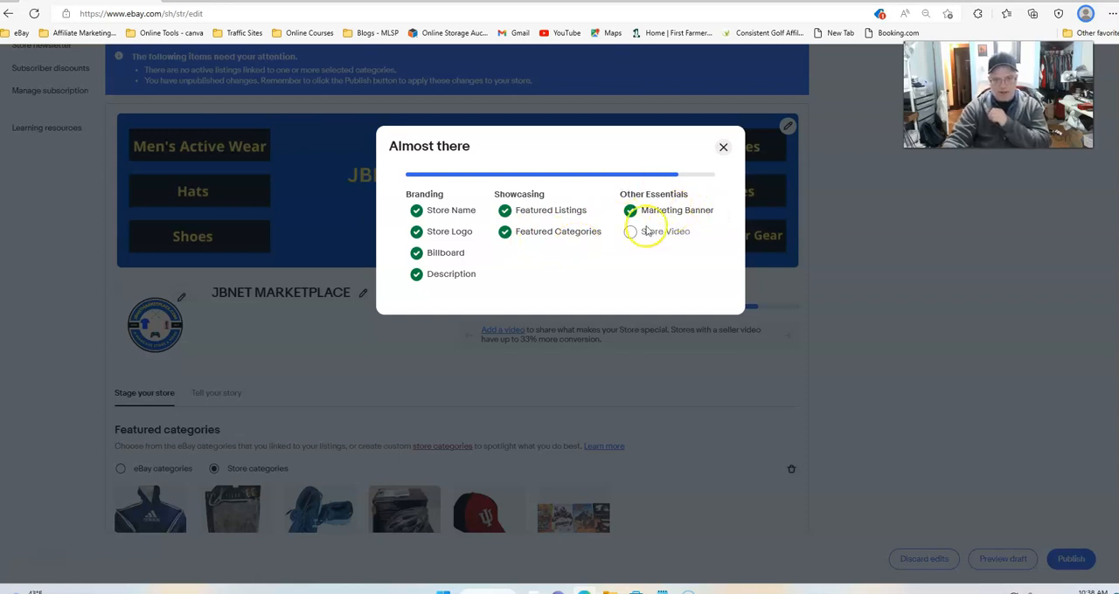
pyautogui.moveTo(353, 145)
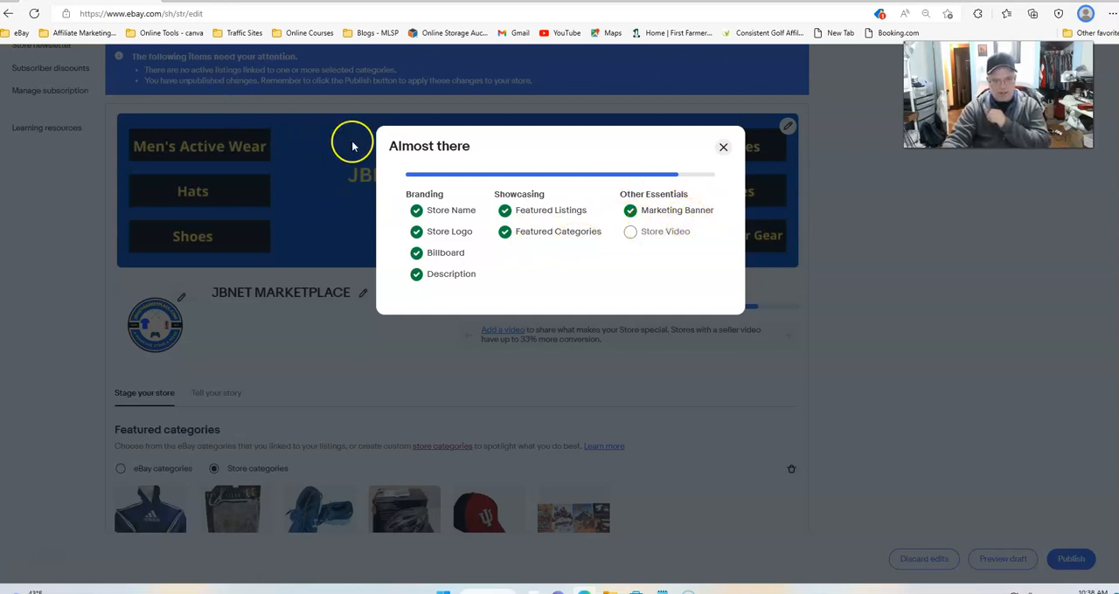
pyautogui.moveTo(629, 237)
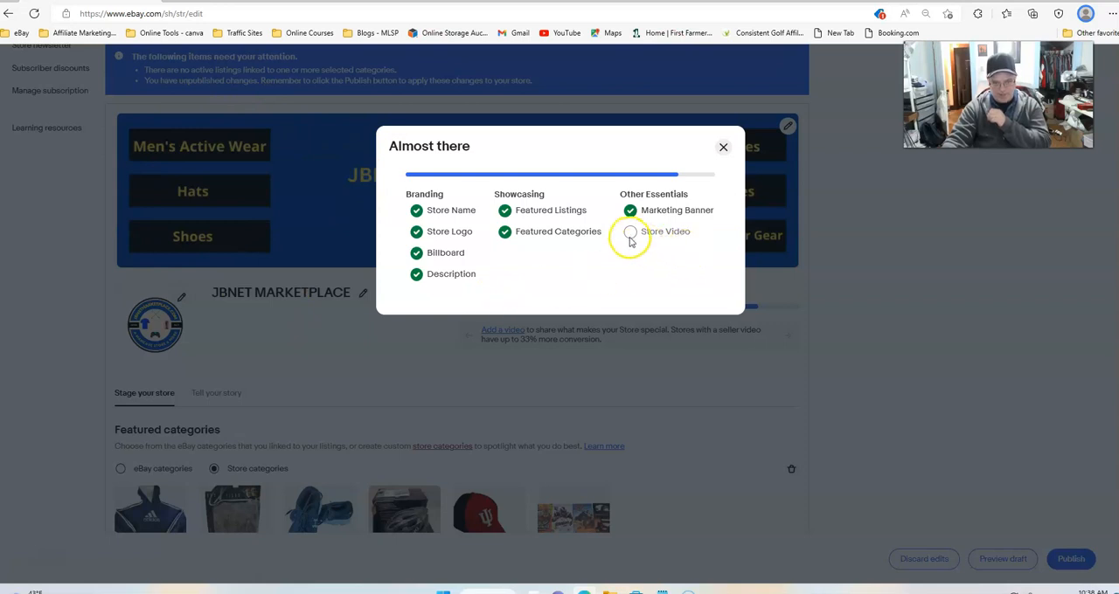
pyautogui.moveTo(632, 278)
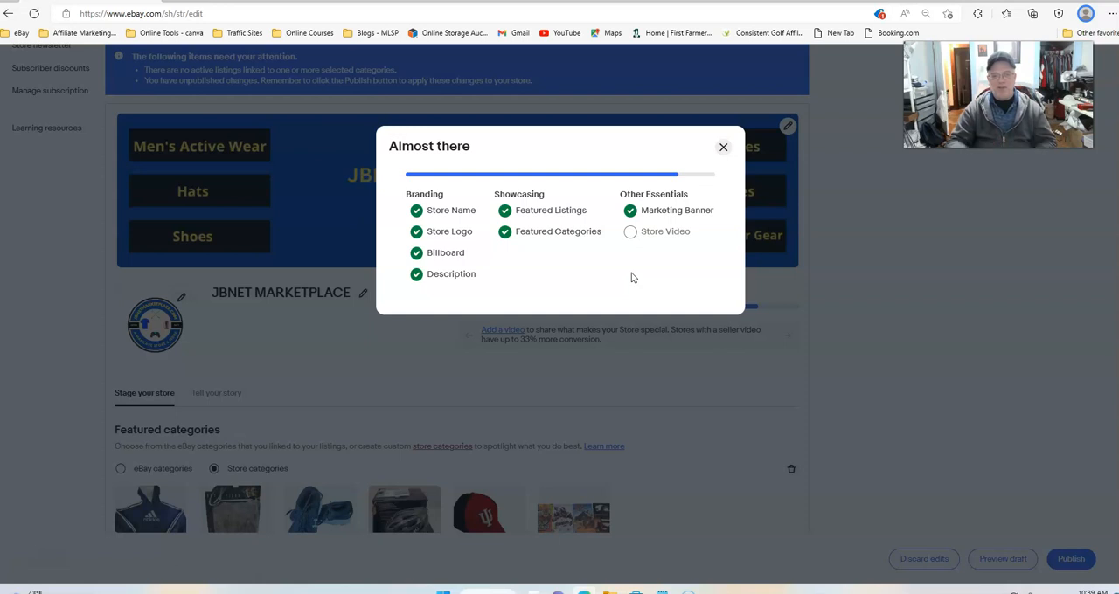
pyautogui.moveTo(570, 276)
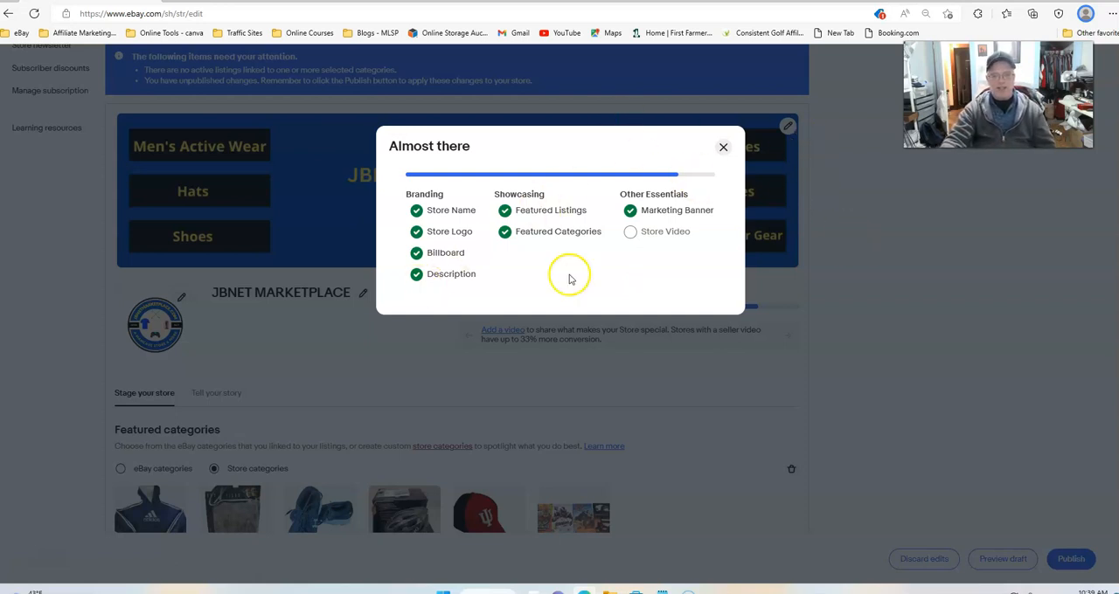
pyautogui.moveTo(605, 147)
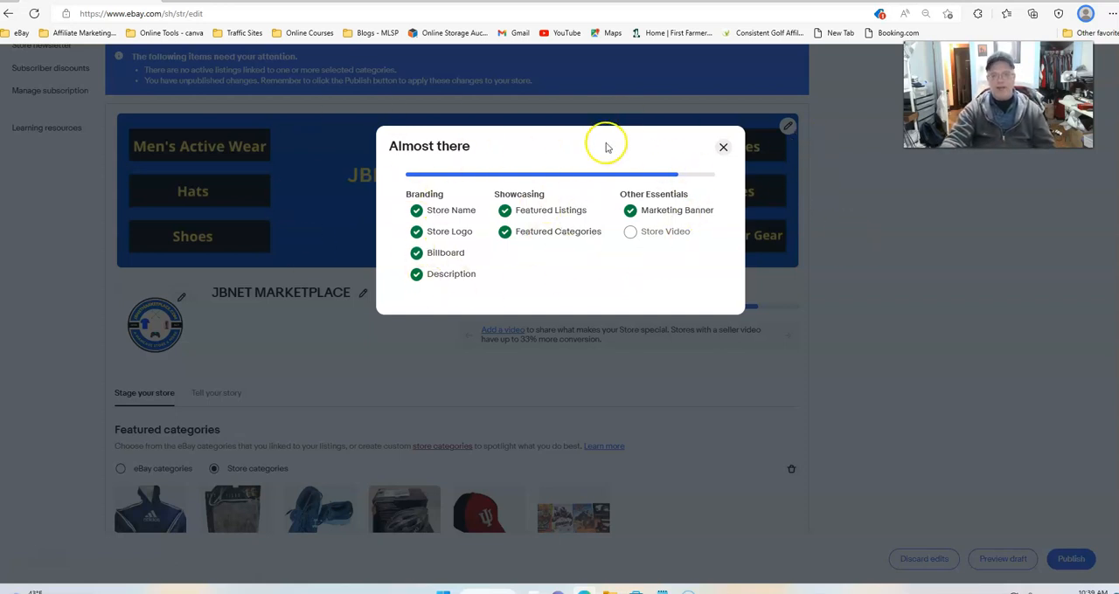
# Step: Dismiss the Almost there checklist popup to return to the store editor
pyautogui.click(723, 147)
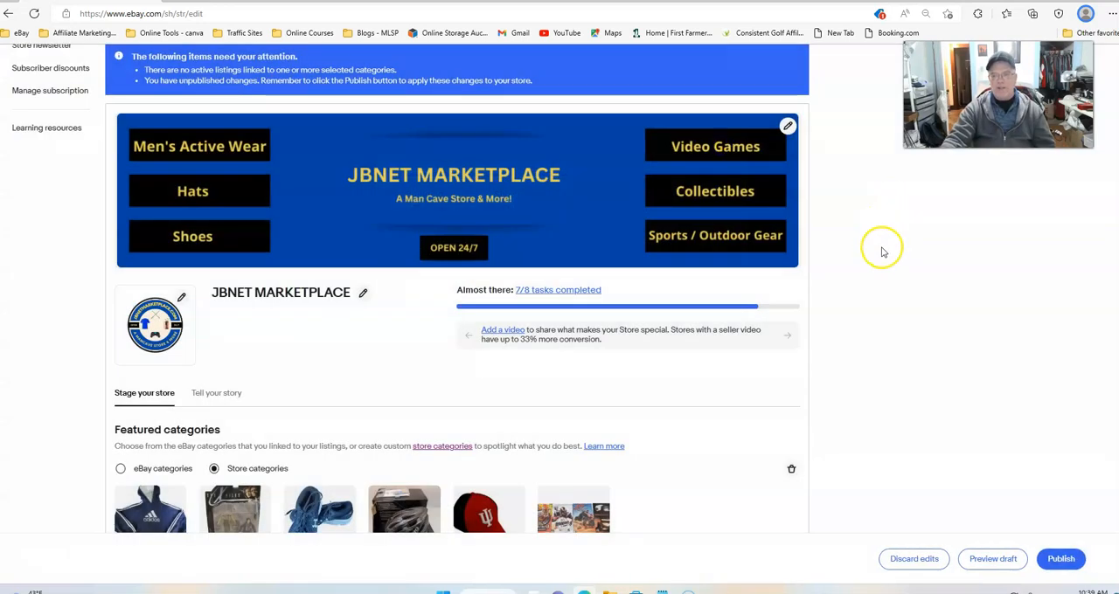
pyautogui.moveTo(881, 252)
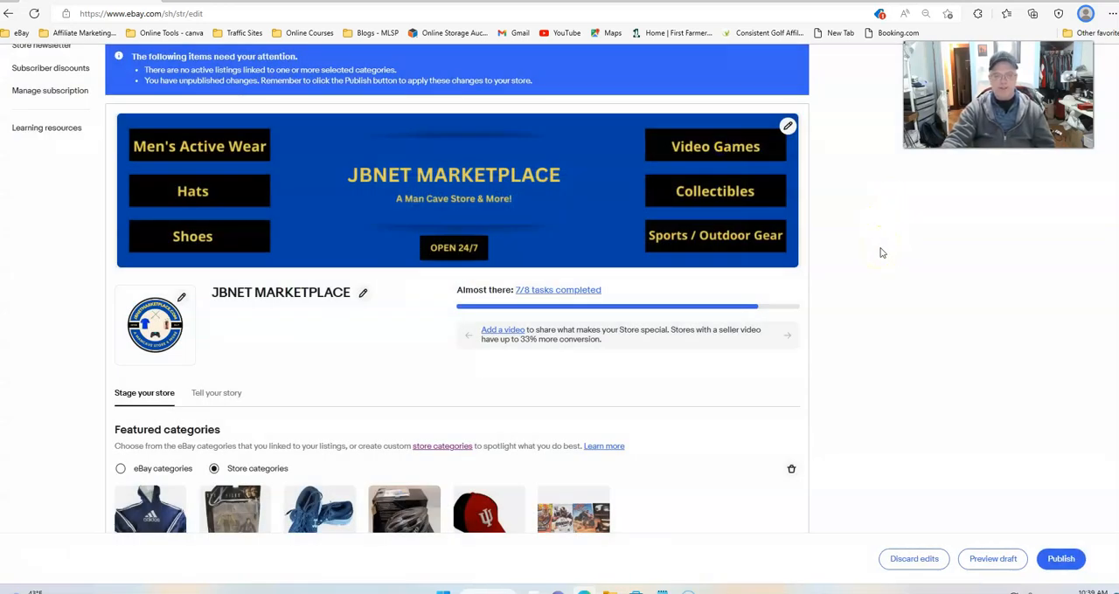
pyautogui.moveTo(769, 262)
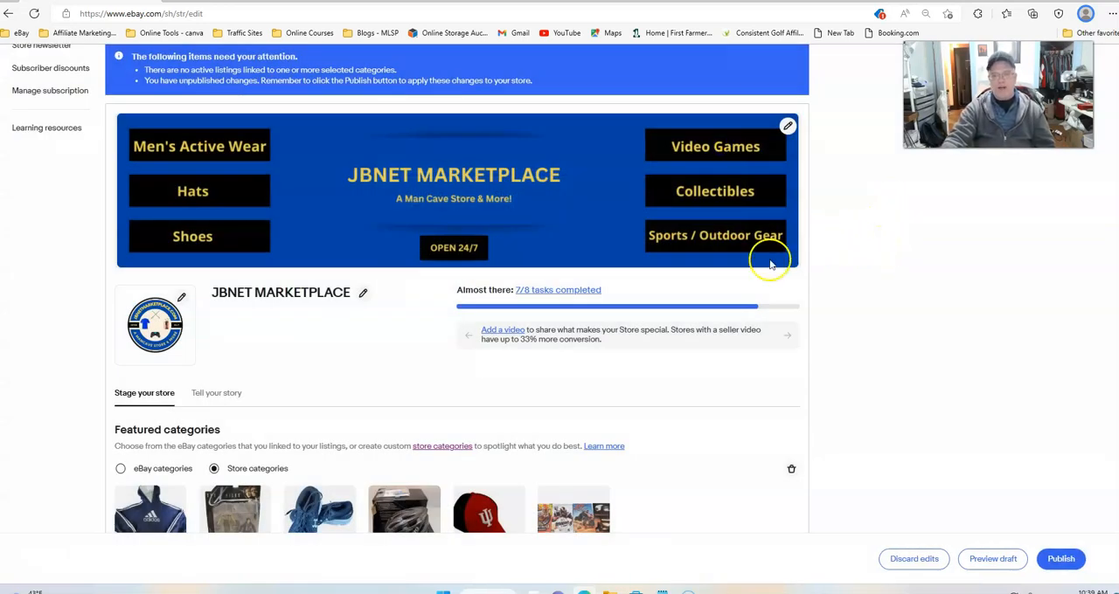
pyautogui.moveTo(853, 290)
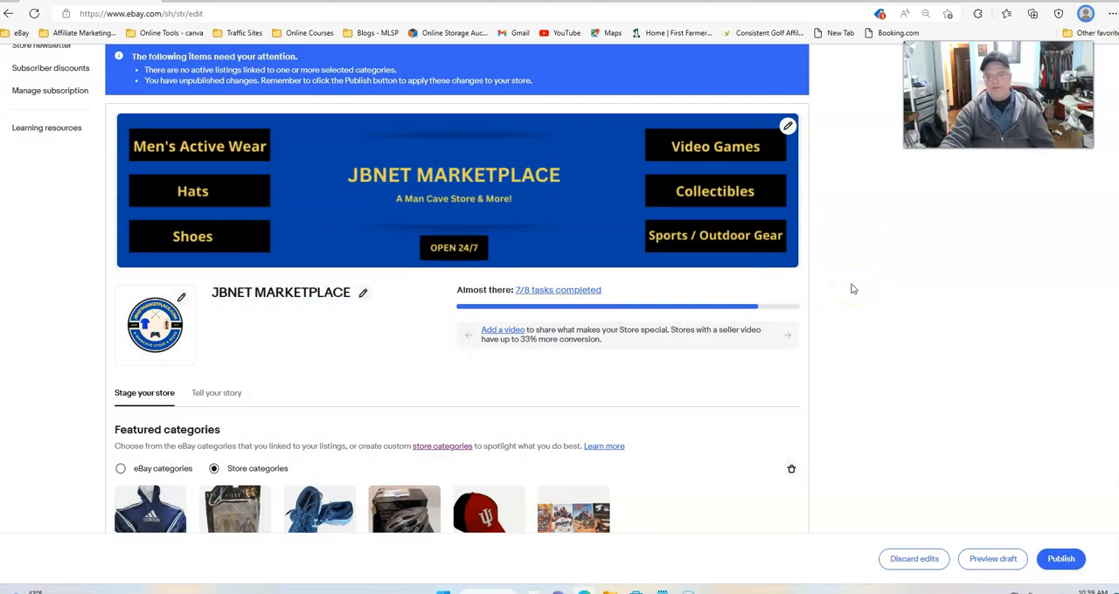
pyautogui.moveTo(702, 98)
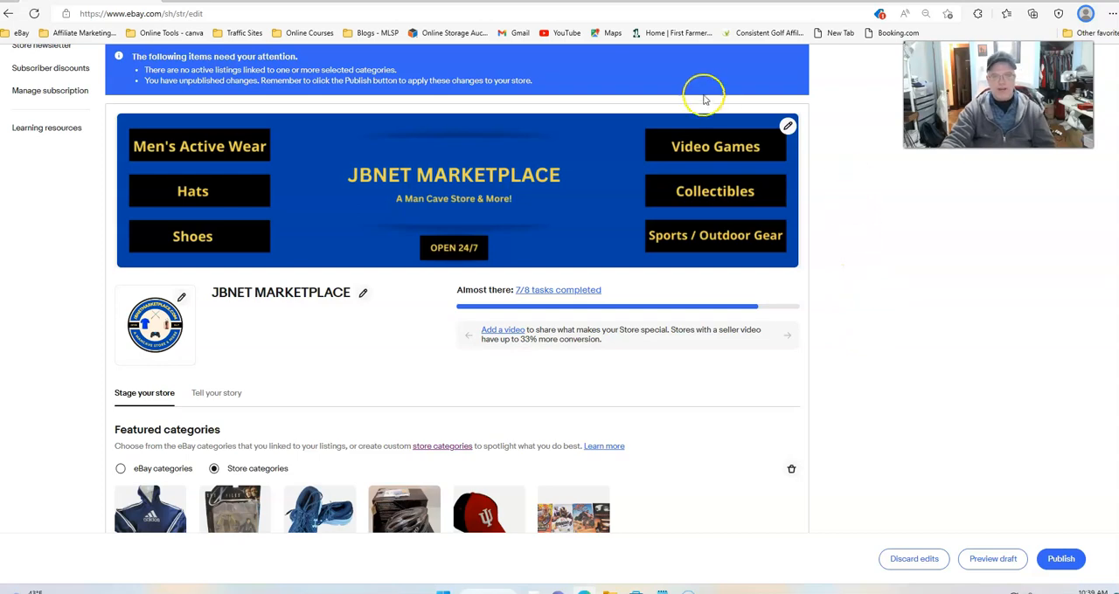